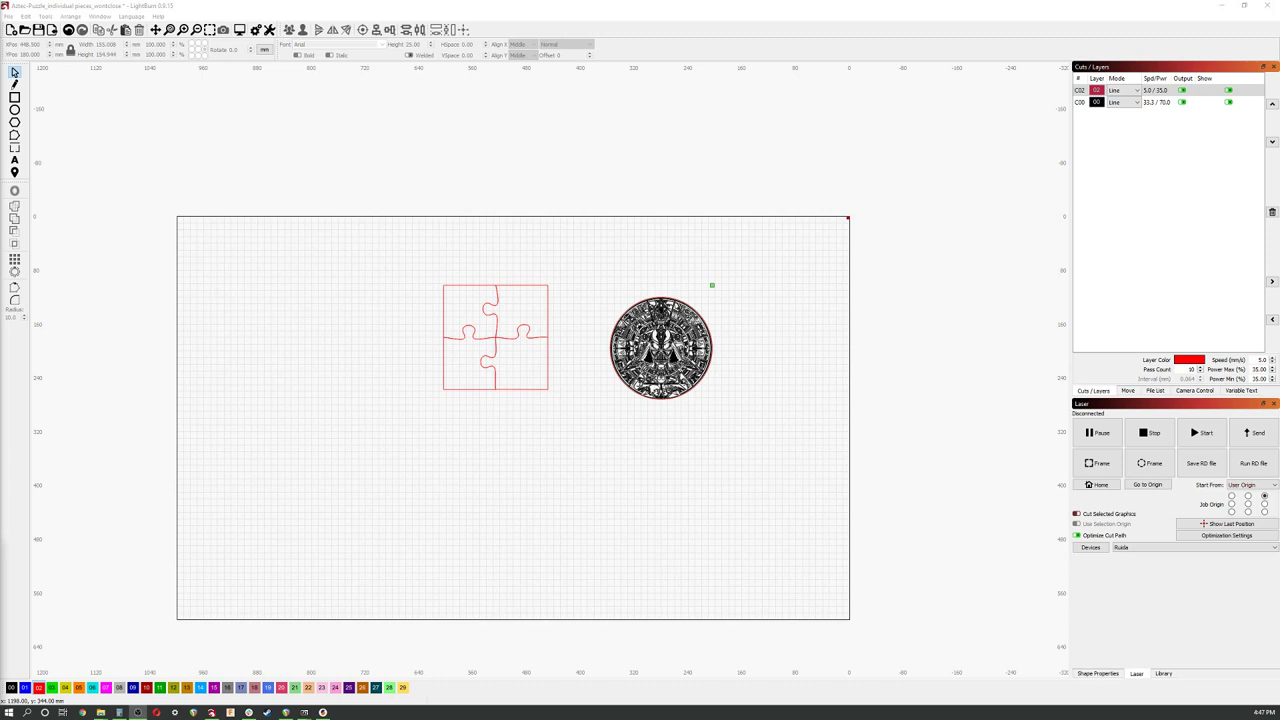
pyautogui.moveTo(496, 356)
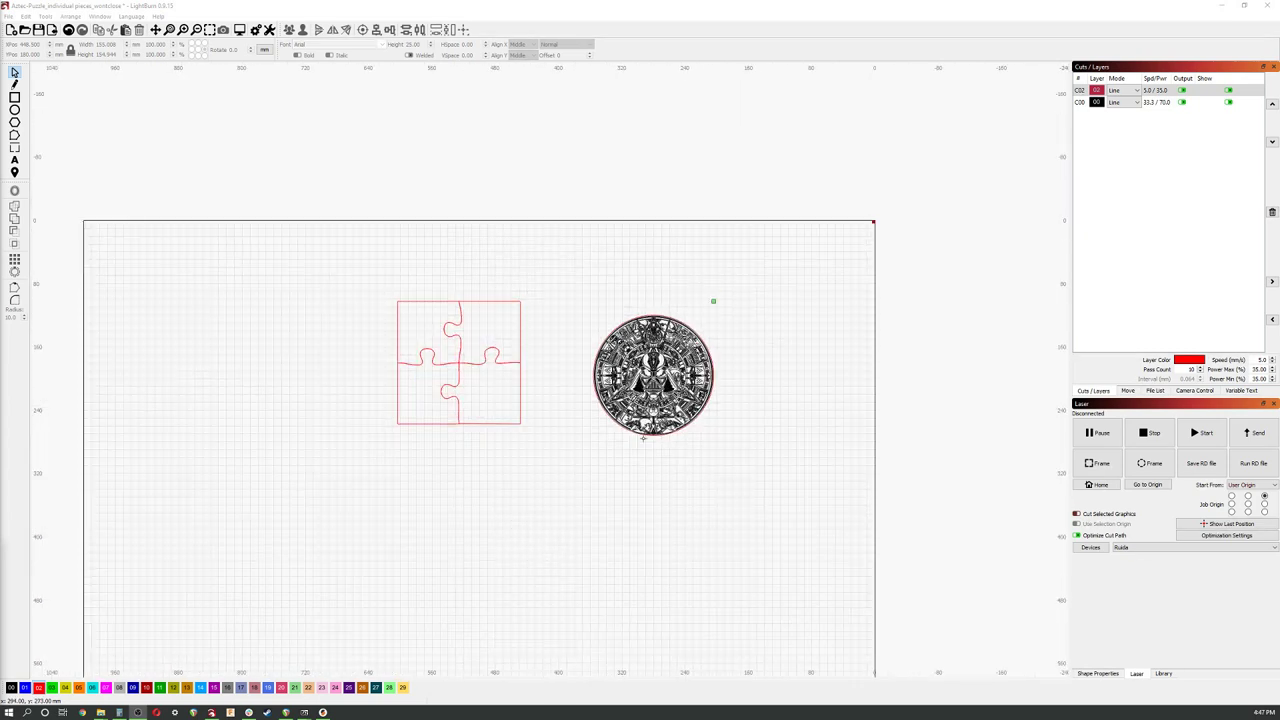
# - Select the four-piece puzzle outline and scale it up beyond the work area
pyautogui.scroll(-3)
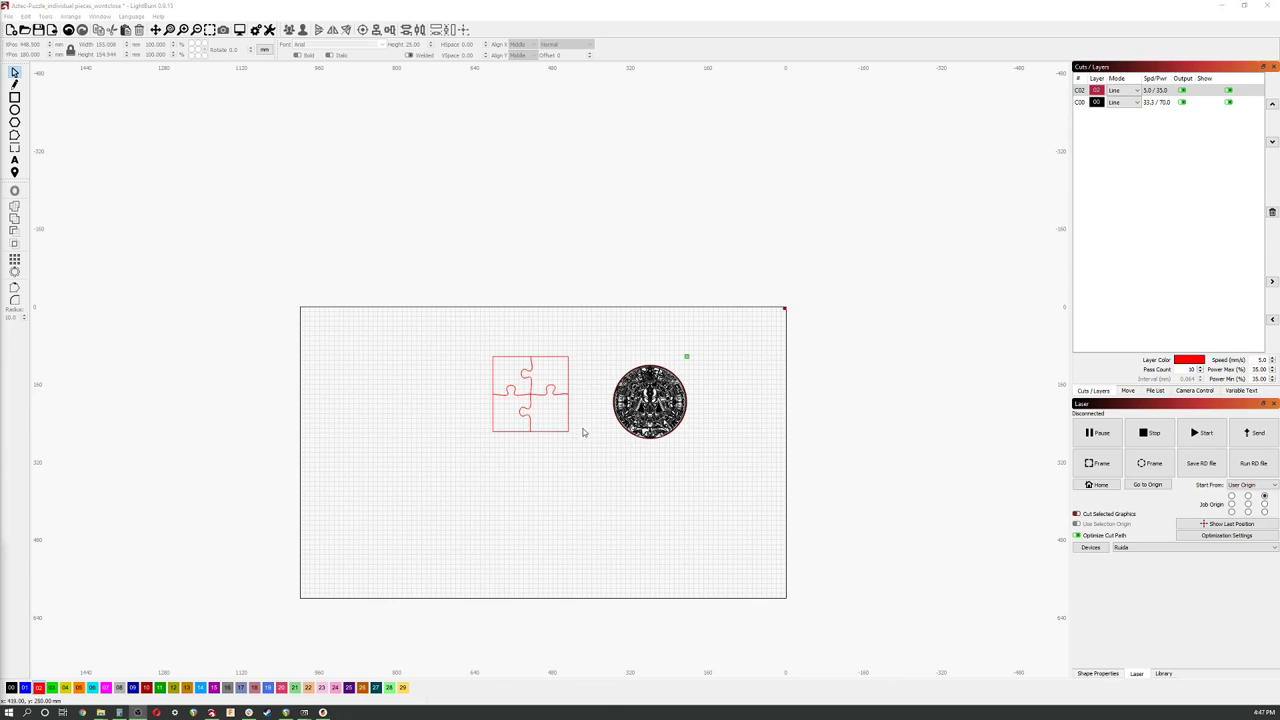
pyautogui.moveTo(584, 428)
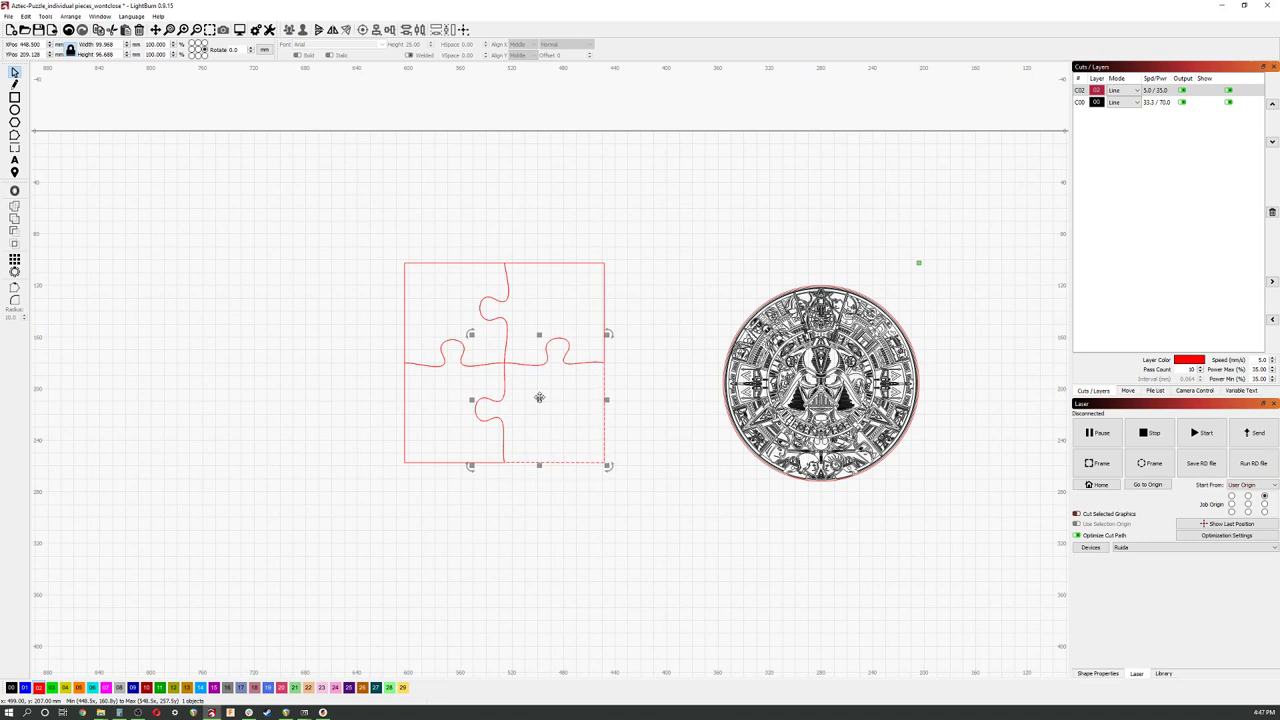
pyautogui.moveTo(540, 396); pyautogui.dragTo(572, 430)
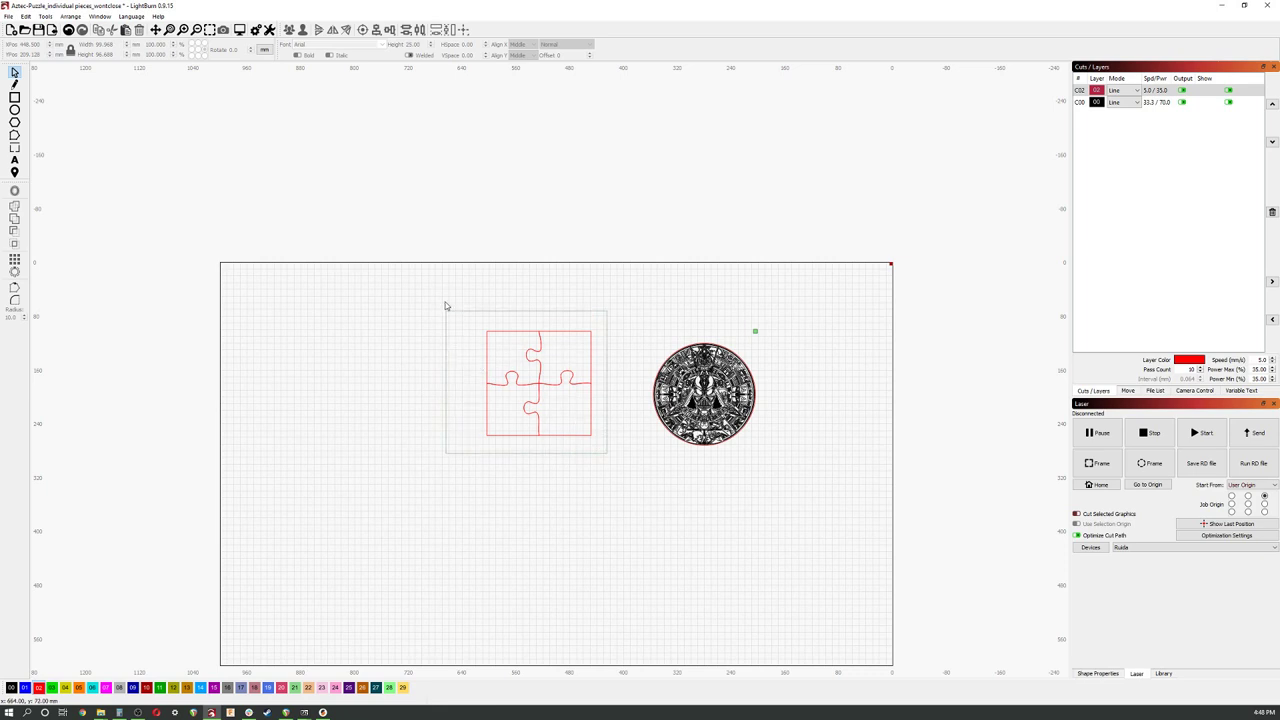
pyautogui.click(538, 382)
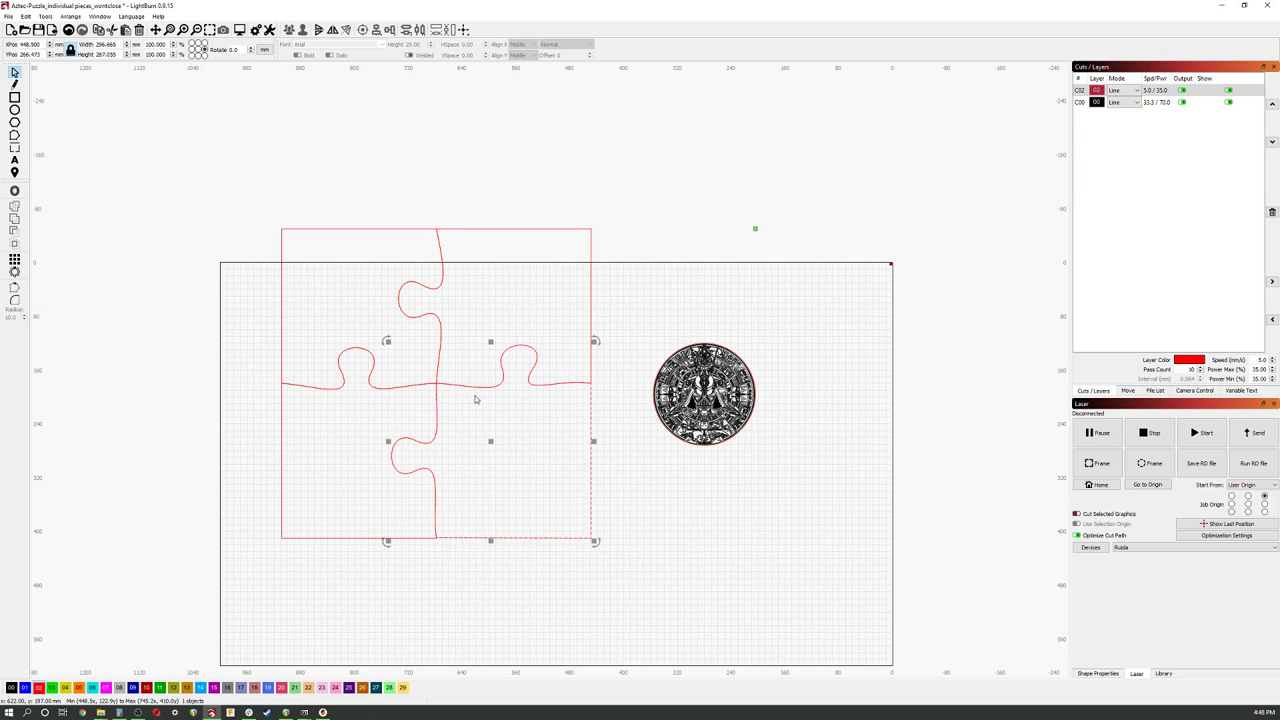
pyautogui.moveTo(504, 402)
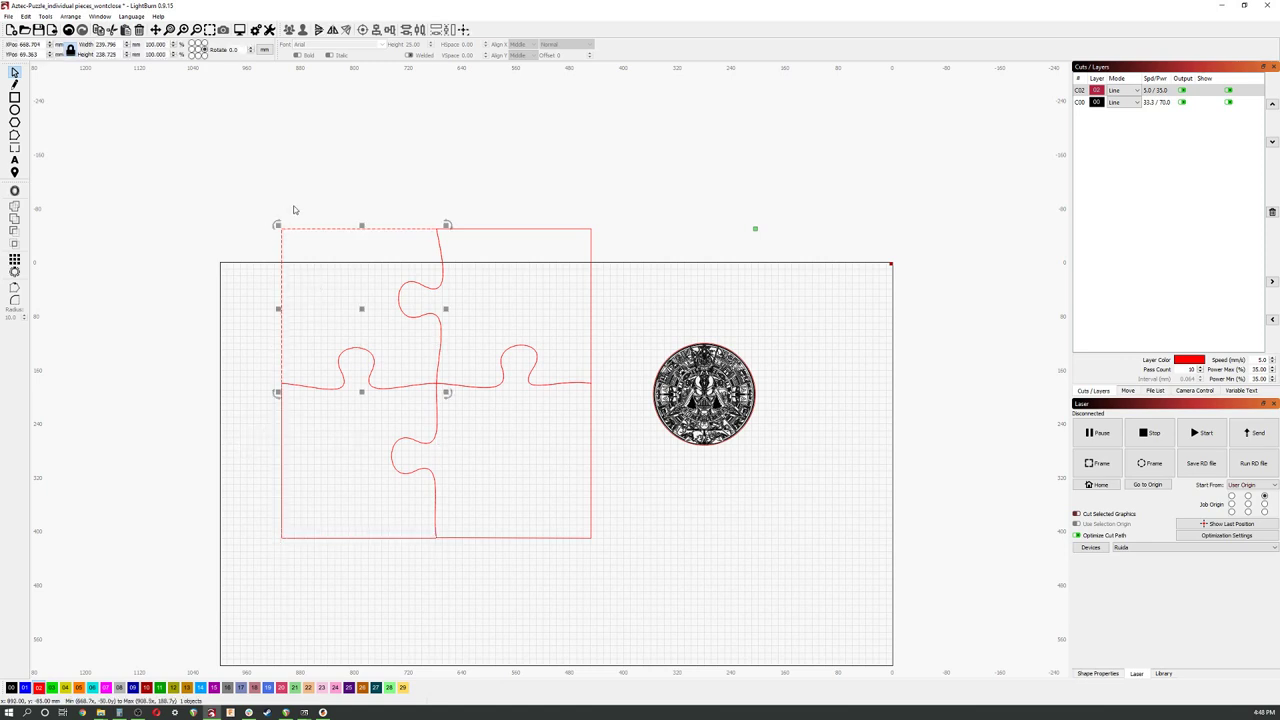
pyautogui.click(548, 248)
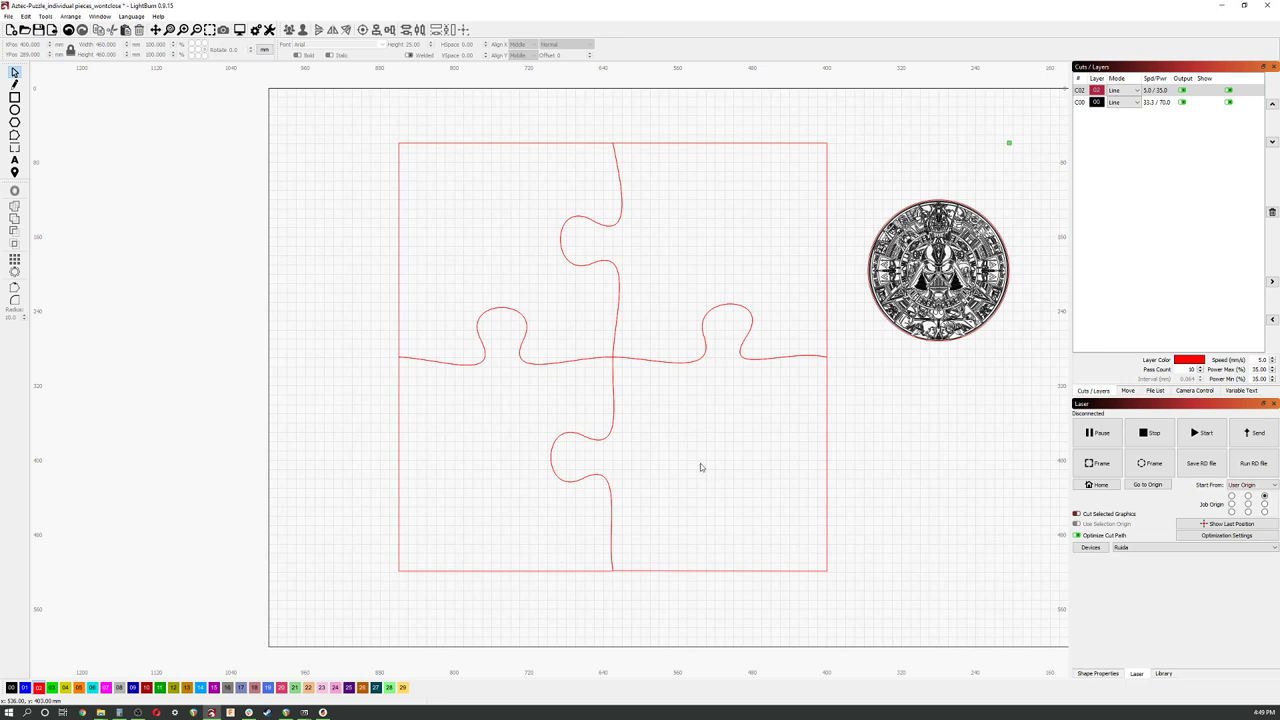
pyautogui.moveTo(636, 382)
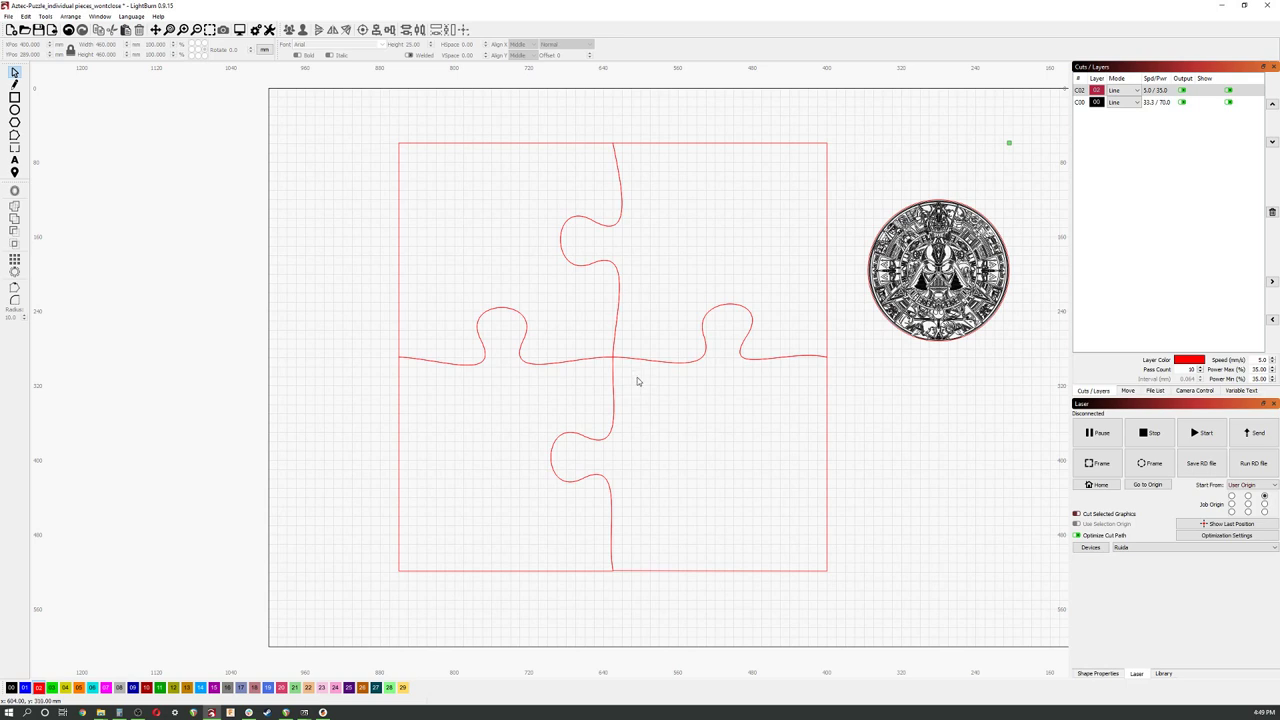
pyautogui.moveTo(636, 388)
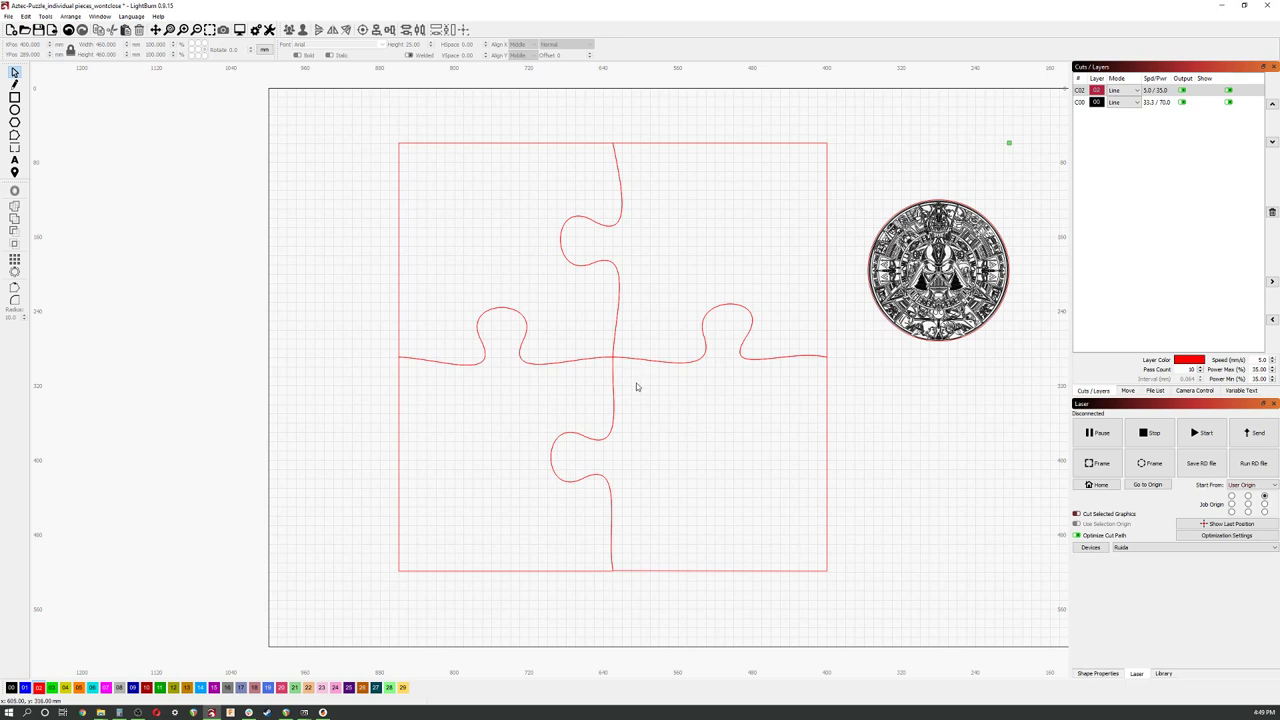
pyautogui.moveTo(598, 338)
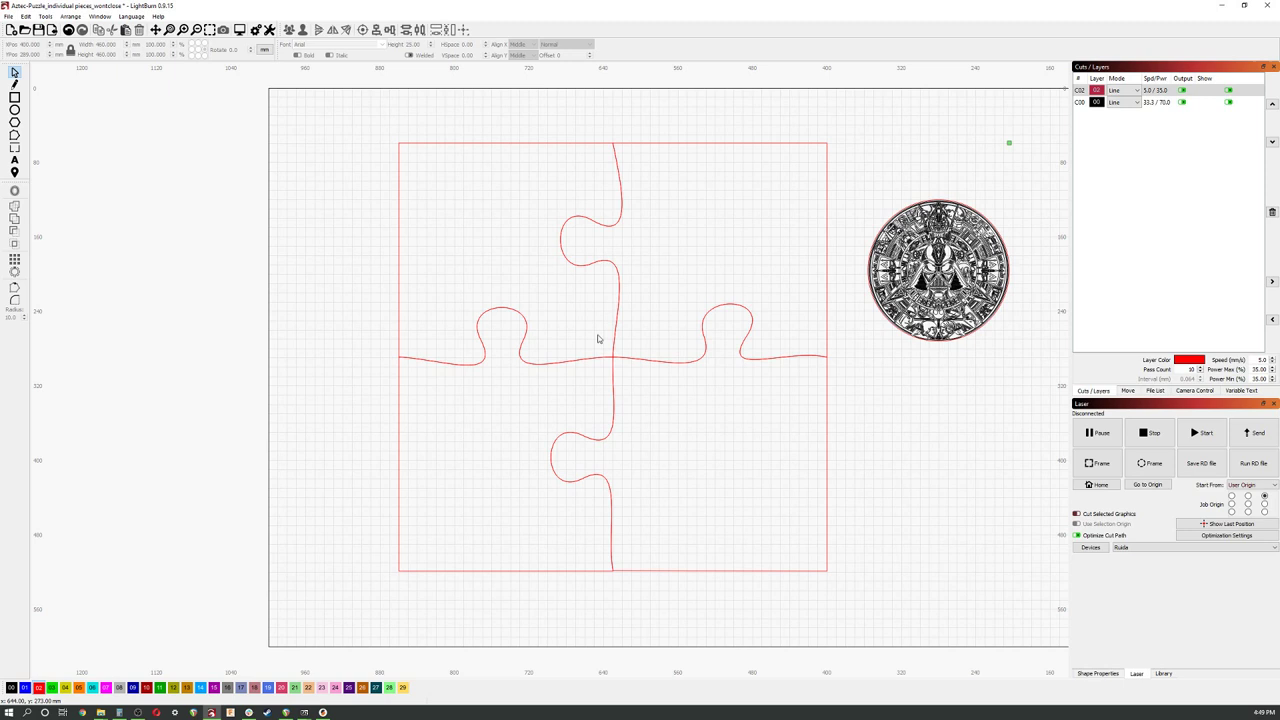
pyautogui.moveTo(520, 344)
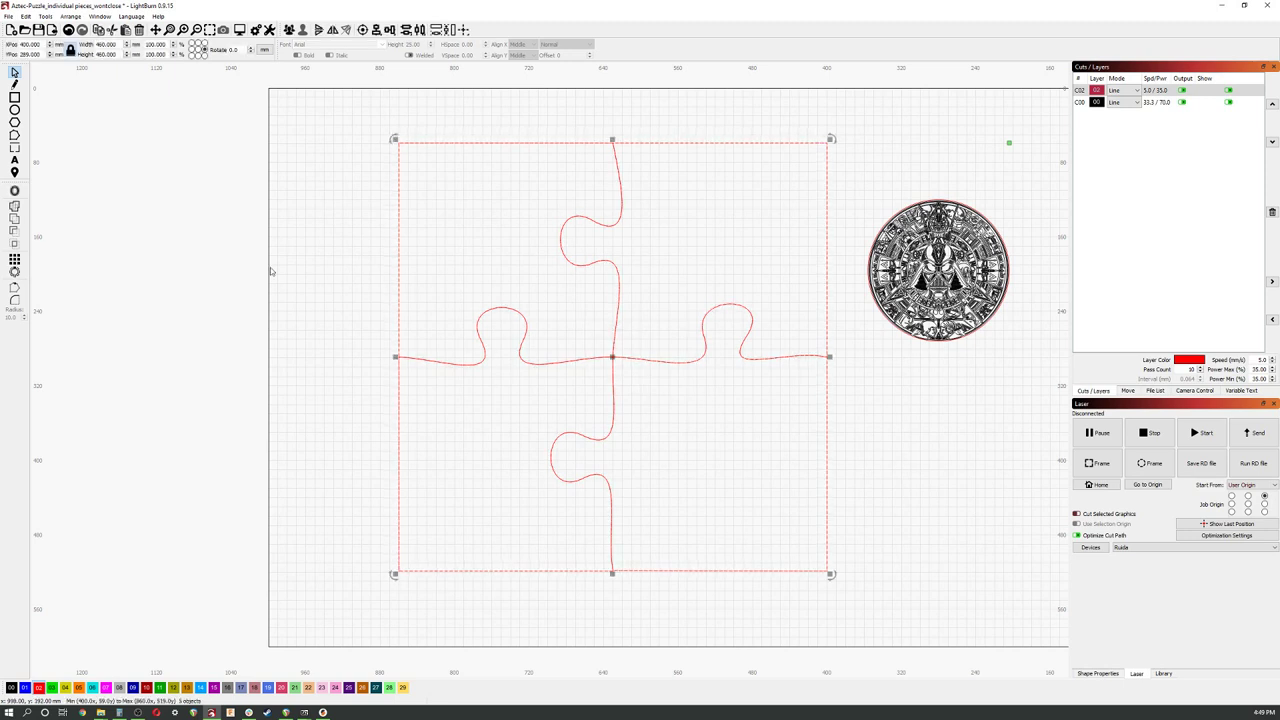
# - Begin resizing the calendar to match the enlarged puzzle square
pyautogui.click(24, 16)
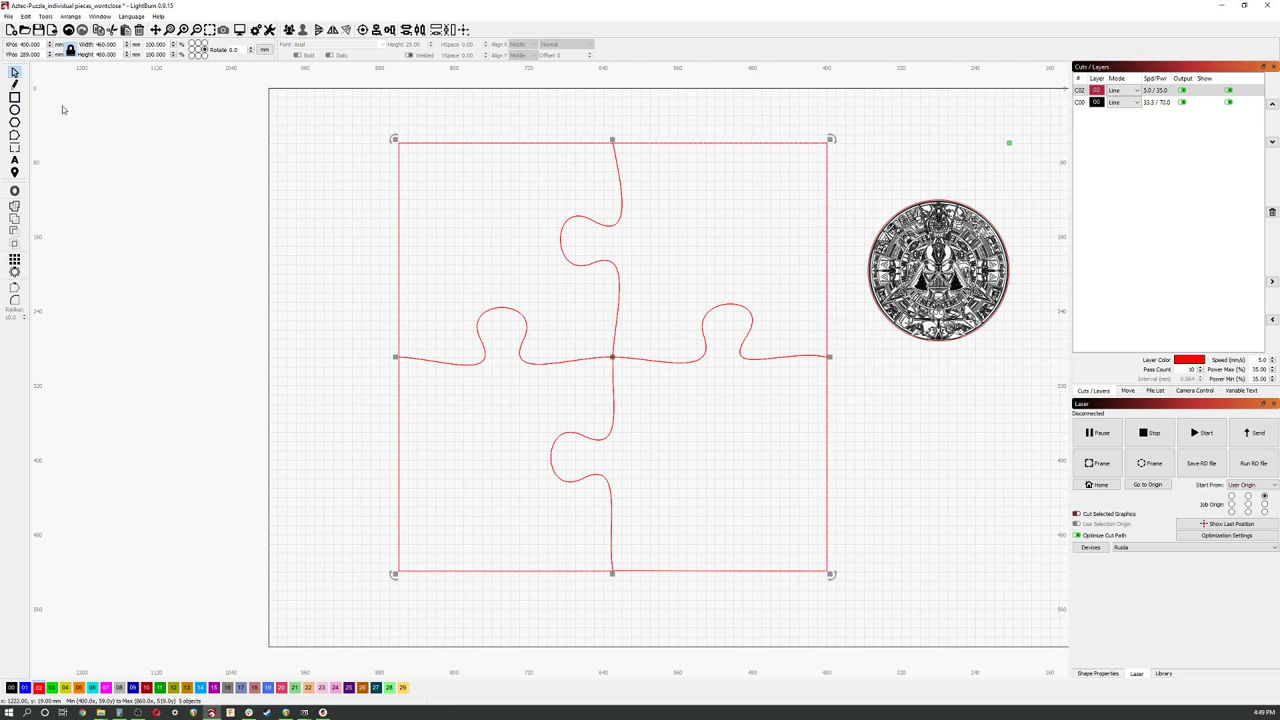
pyautogui.moveTo(46, 512)
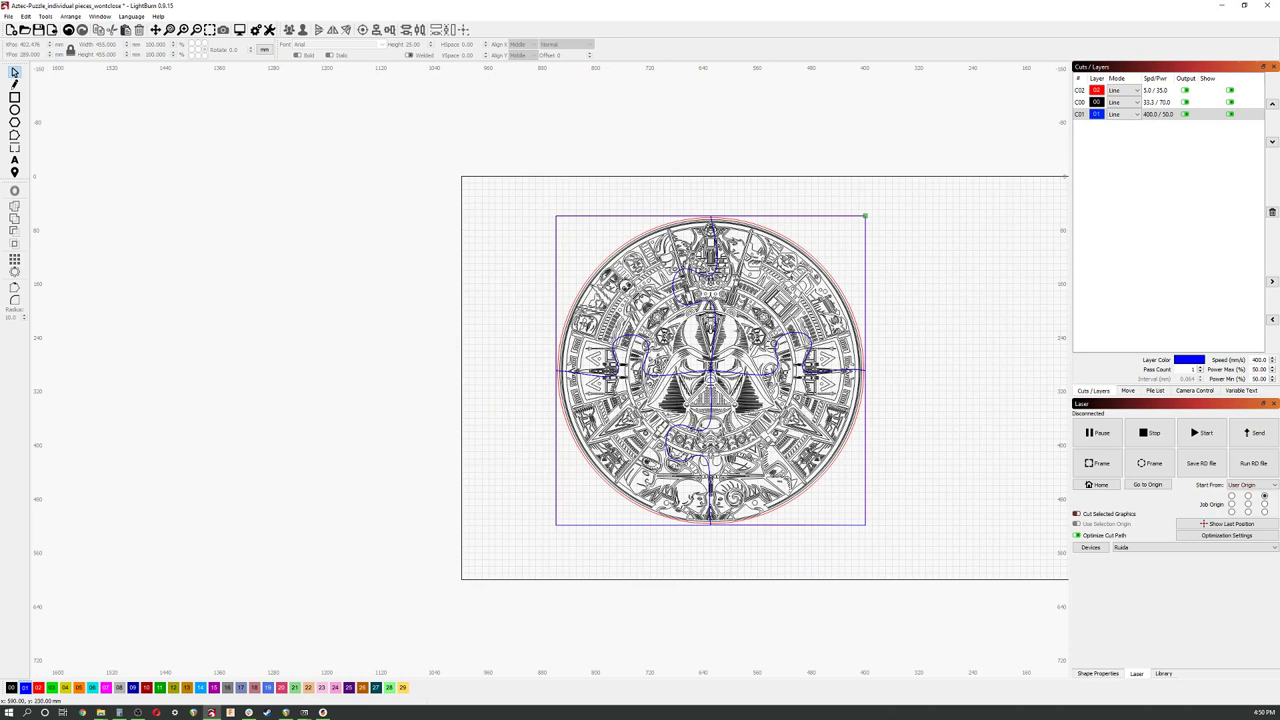
pyautogui.moveTo(824, 500)
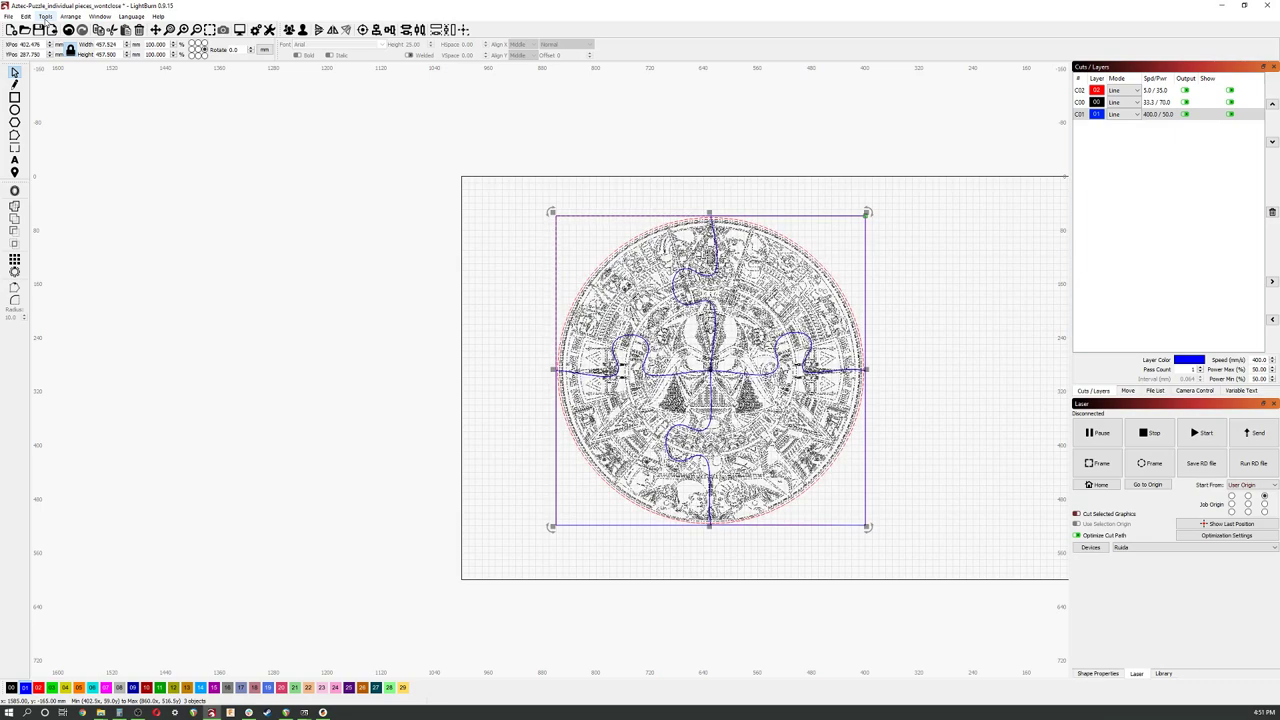
# - Cut the calendar artwork along the puzzle lines with Cut Shapes
pyautogui.click(44, 16)
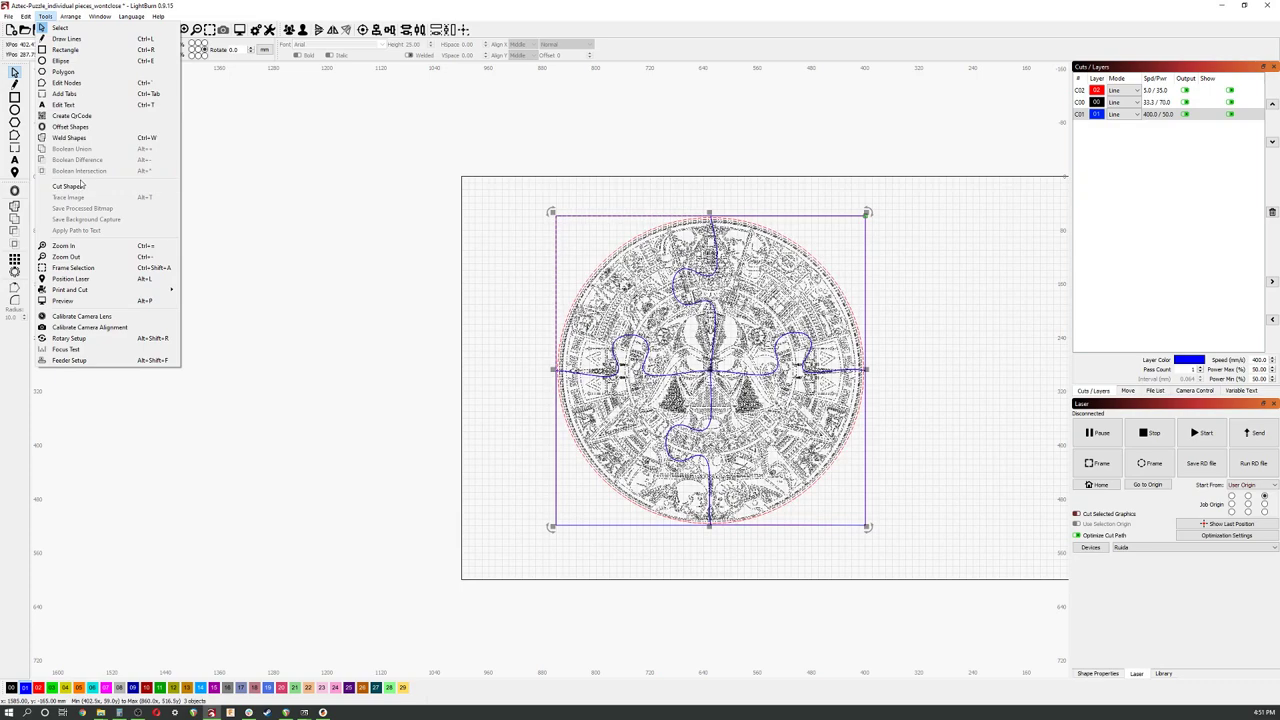
pyautogui.moveTo(68, 186)
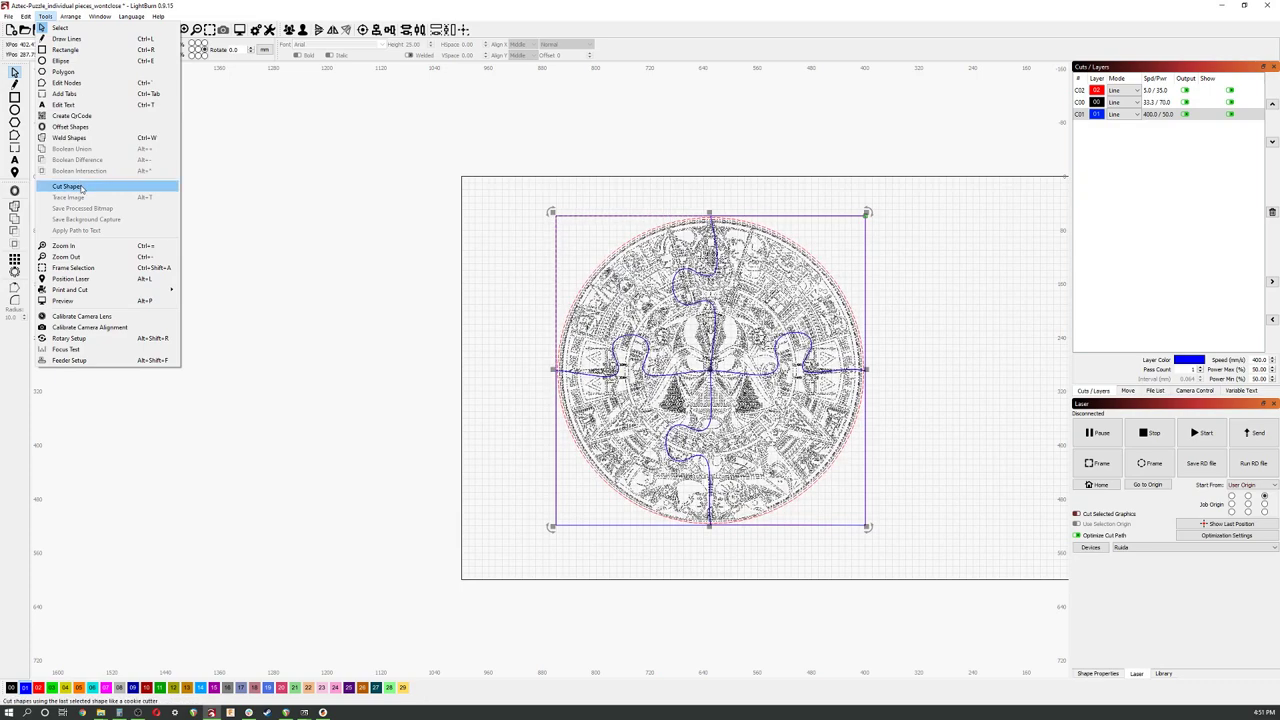
pyautogui.click(68, 188)
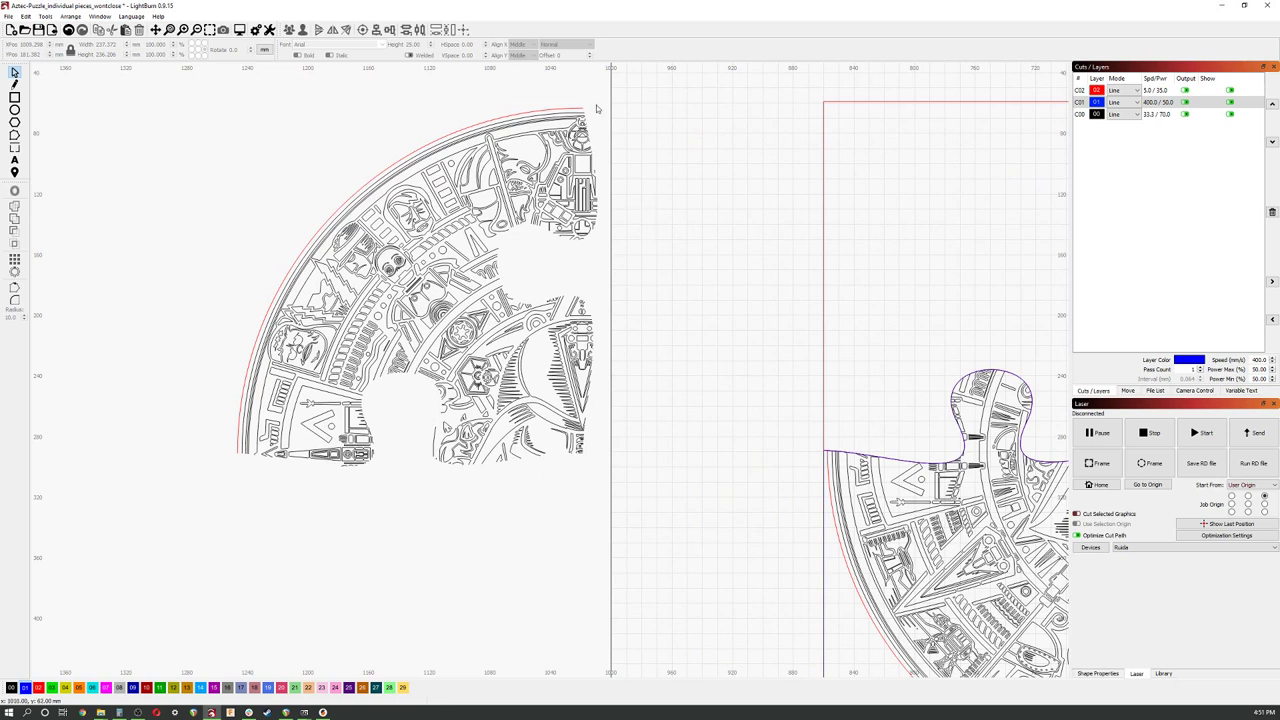
pyautogui.moveTo(548, 310)
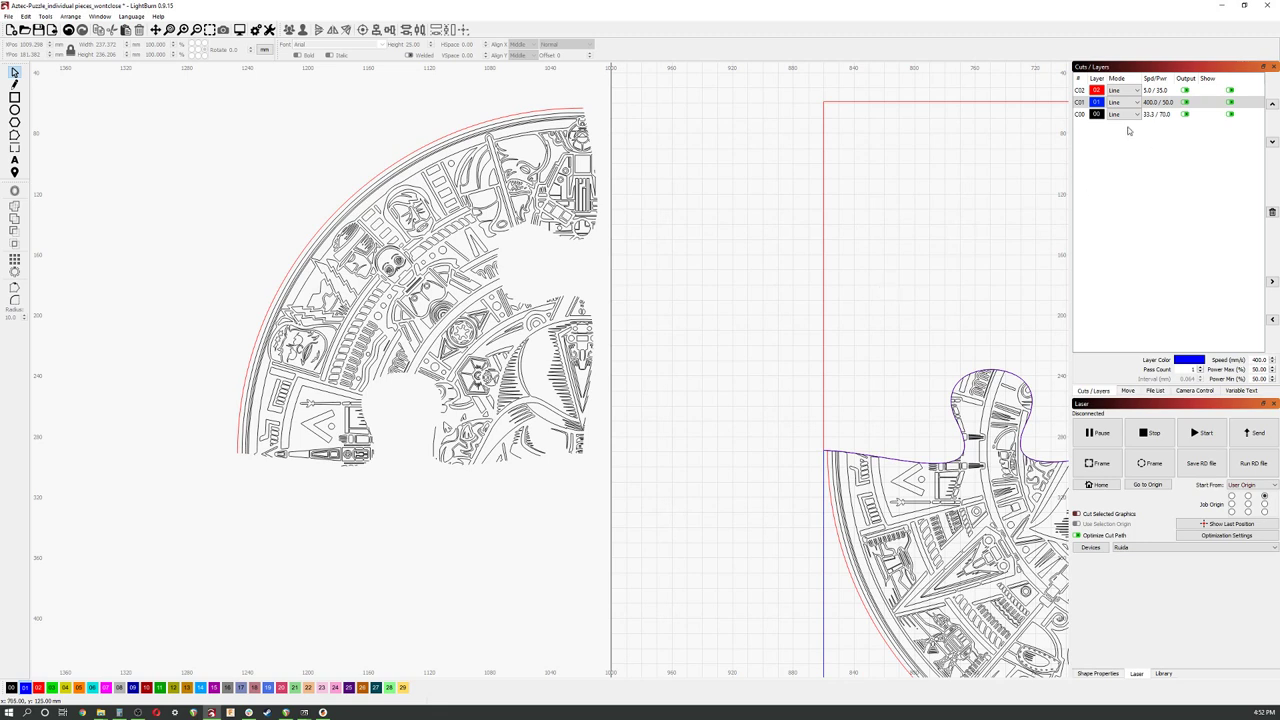
pyautogui.moveTo(1122, 112)
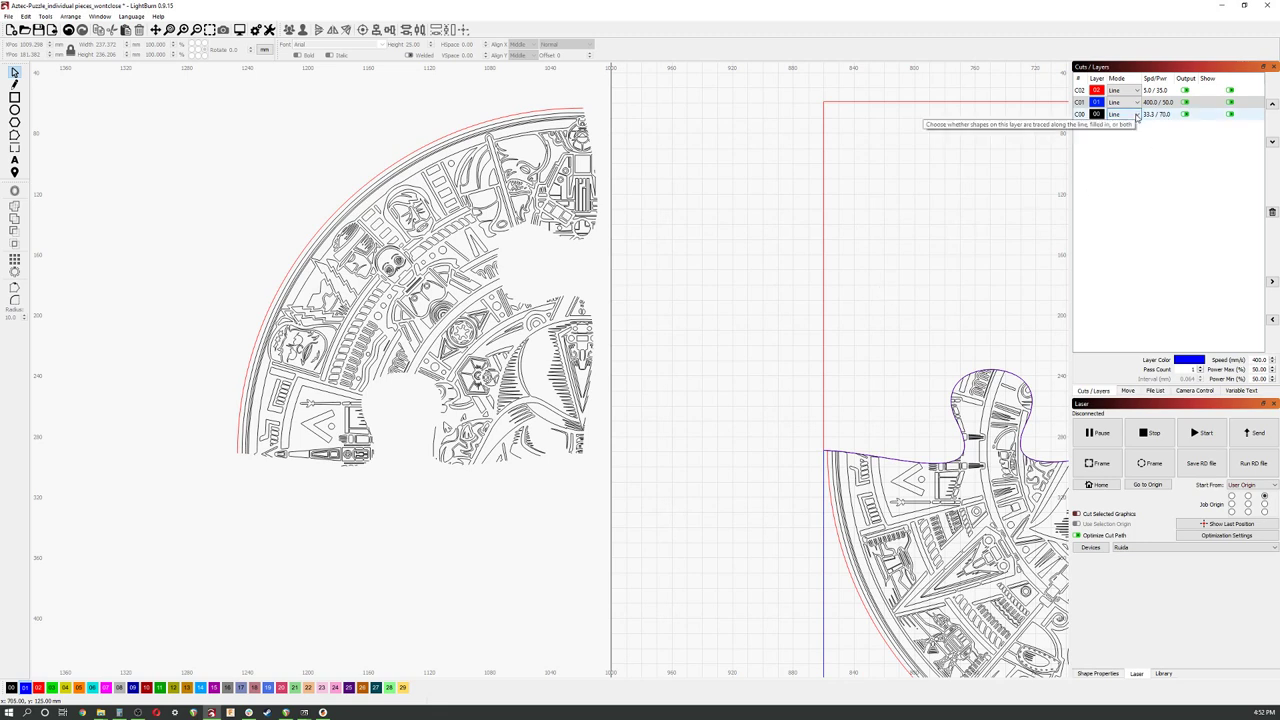
# - Change the artwork layer's mode from Line to Fill for solid black shapes
pyautogui.click(1124, 114)
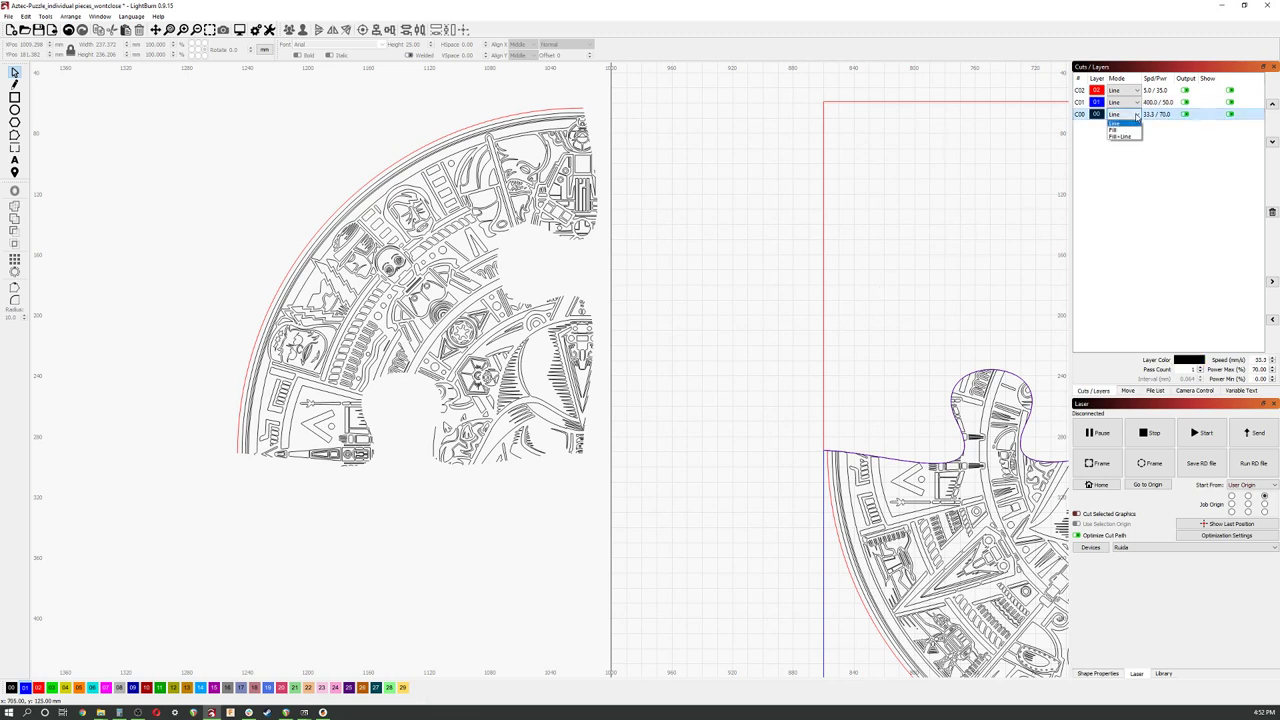
pyautogui.click(1112, 128)
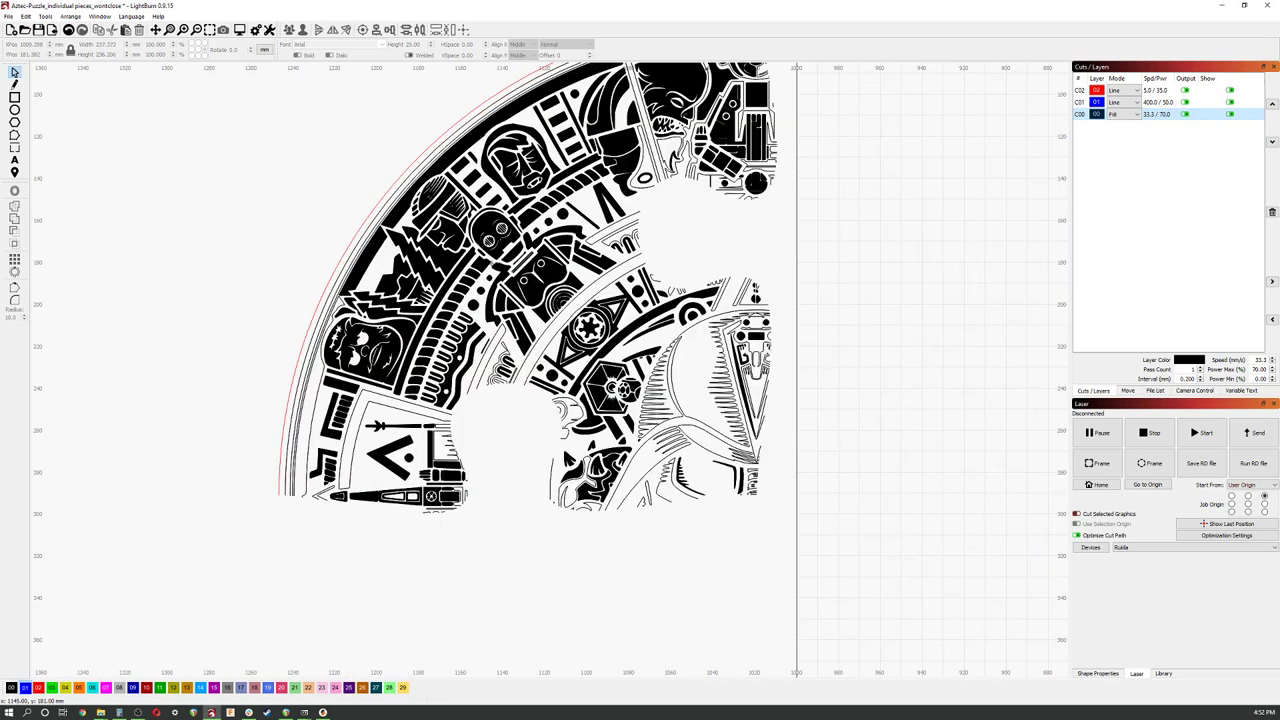
pyautogui.moveTo(464, 448)
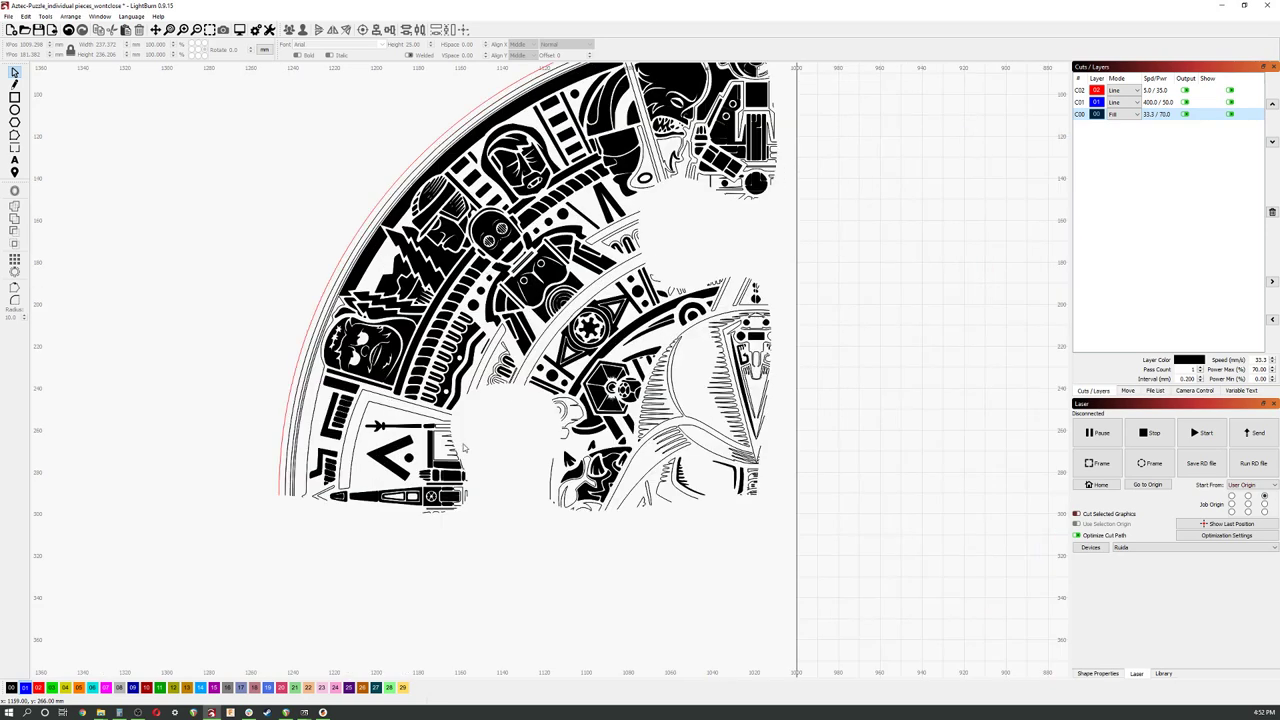
pyautogui.moveTo(464, 448)
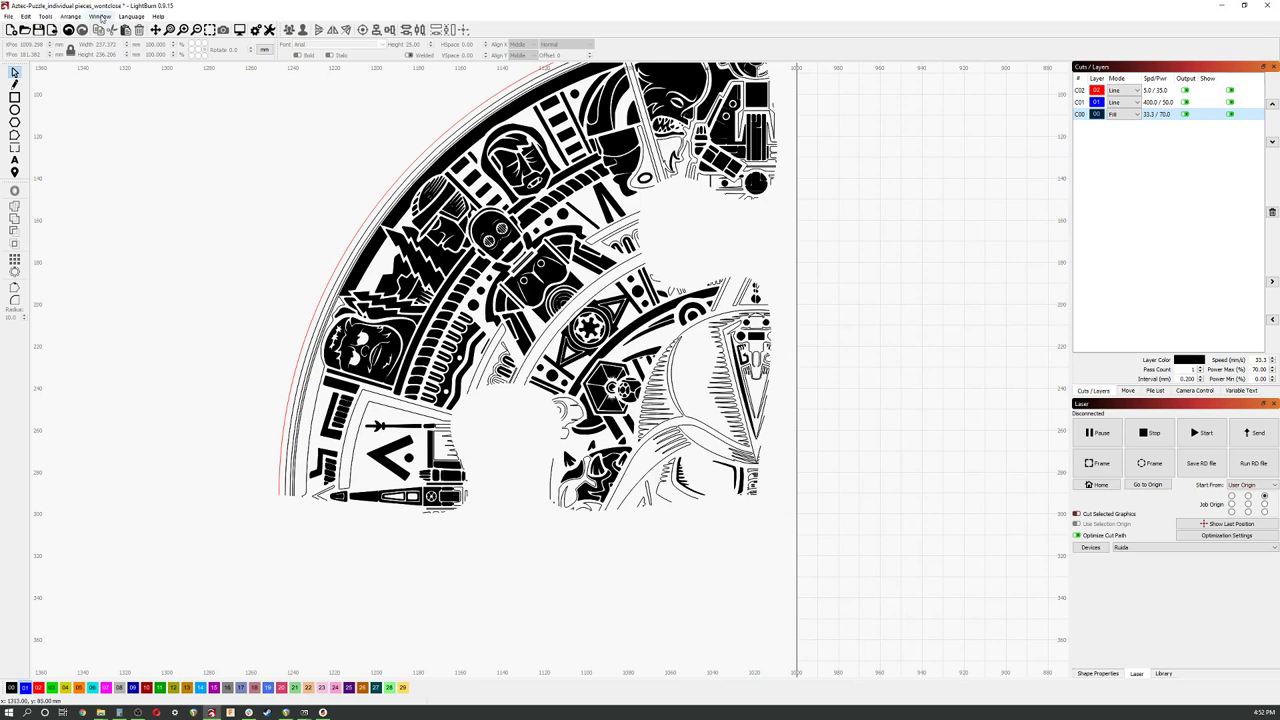
pyautogui.click(100, 16)
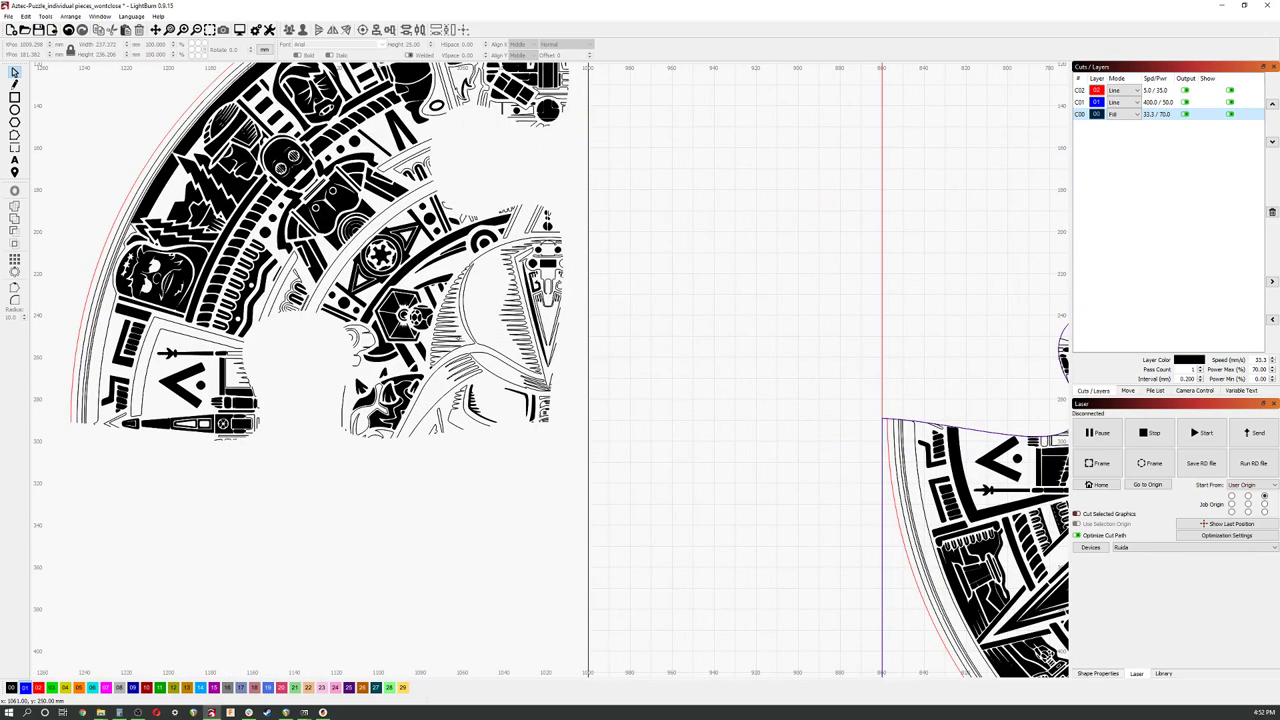
pyautogui.moveTo(464, 388)
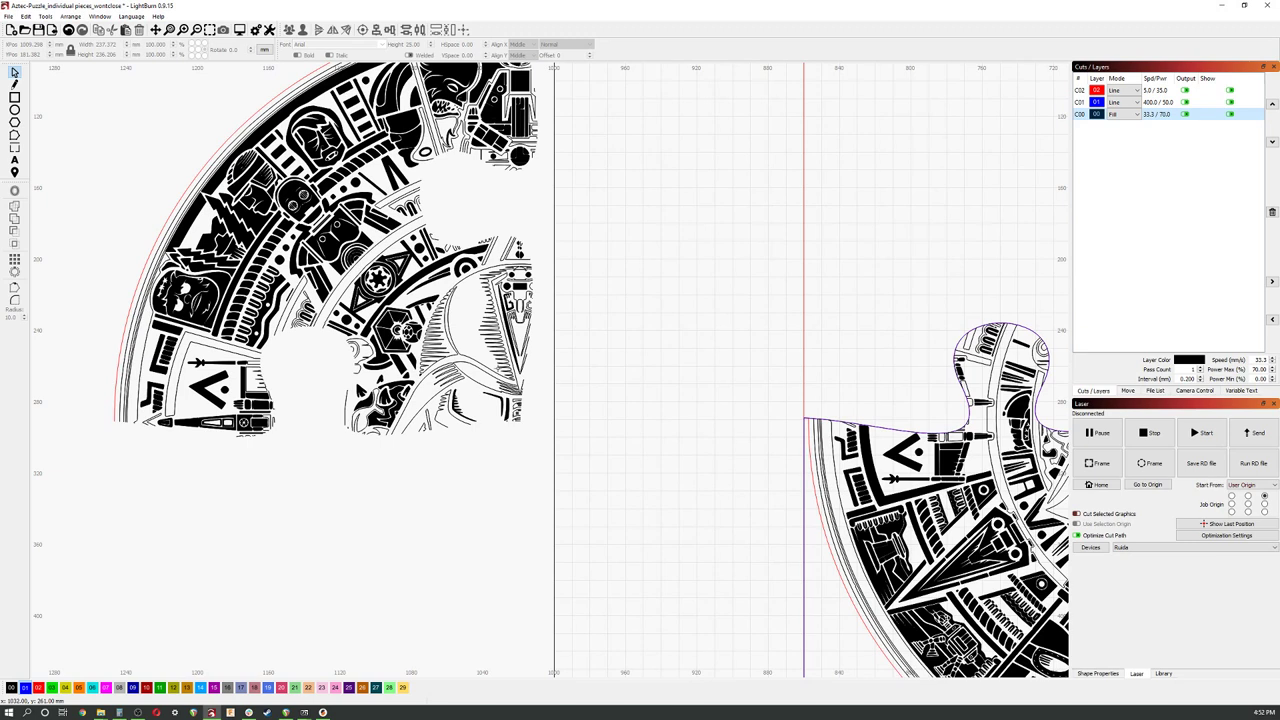
pyautogui.moveTo(396, 378)
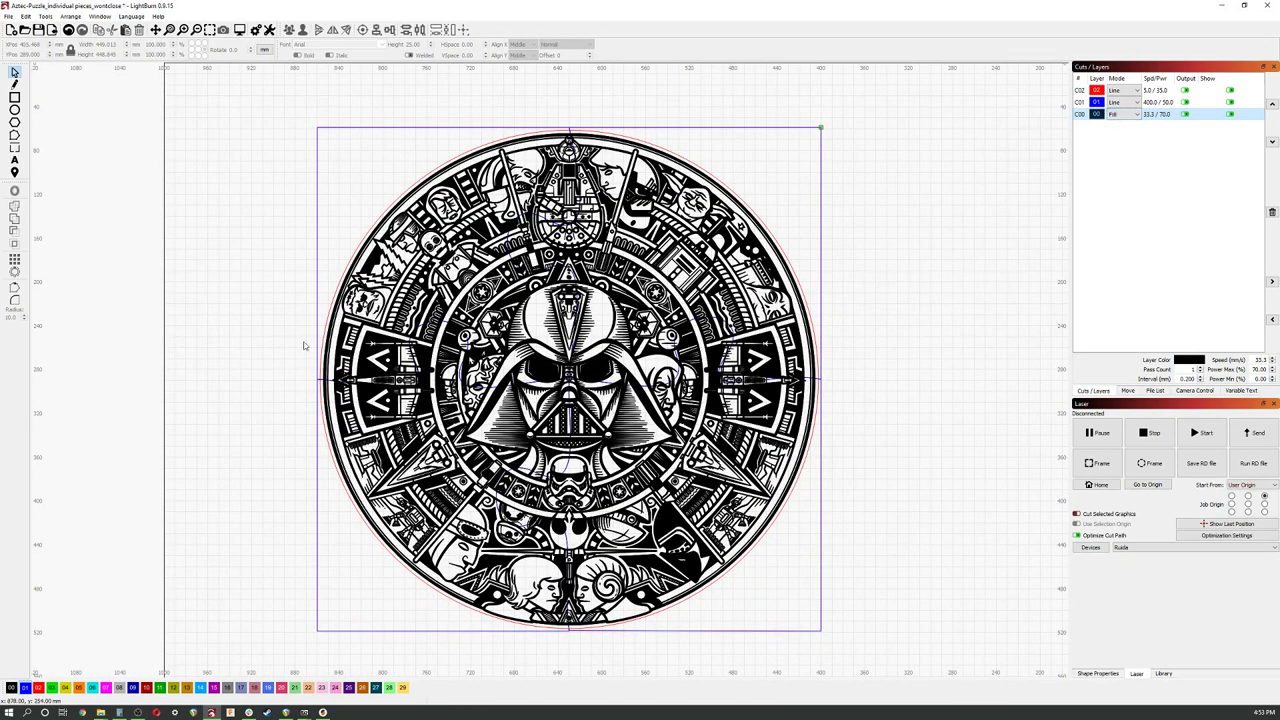
pyautogui.moveTo(370, 200)
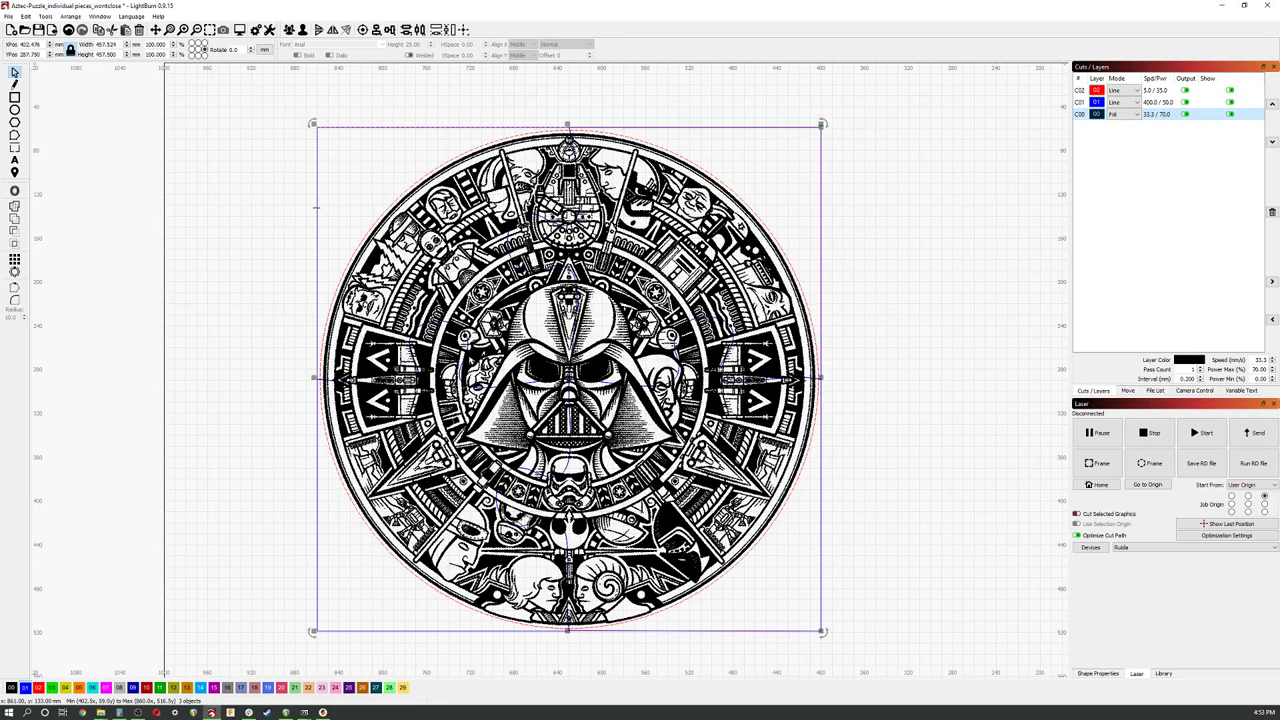
# - Select the full filled calendar for cutting the top-left quarter free
pyautogui.click(44, 16)
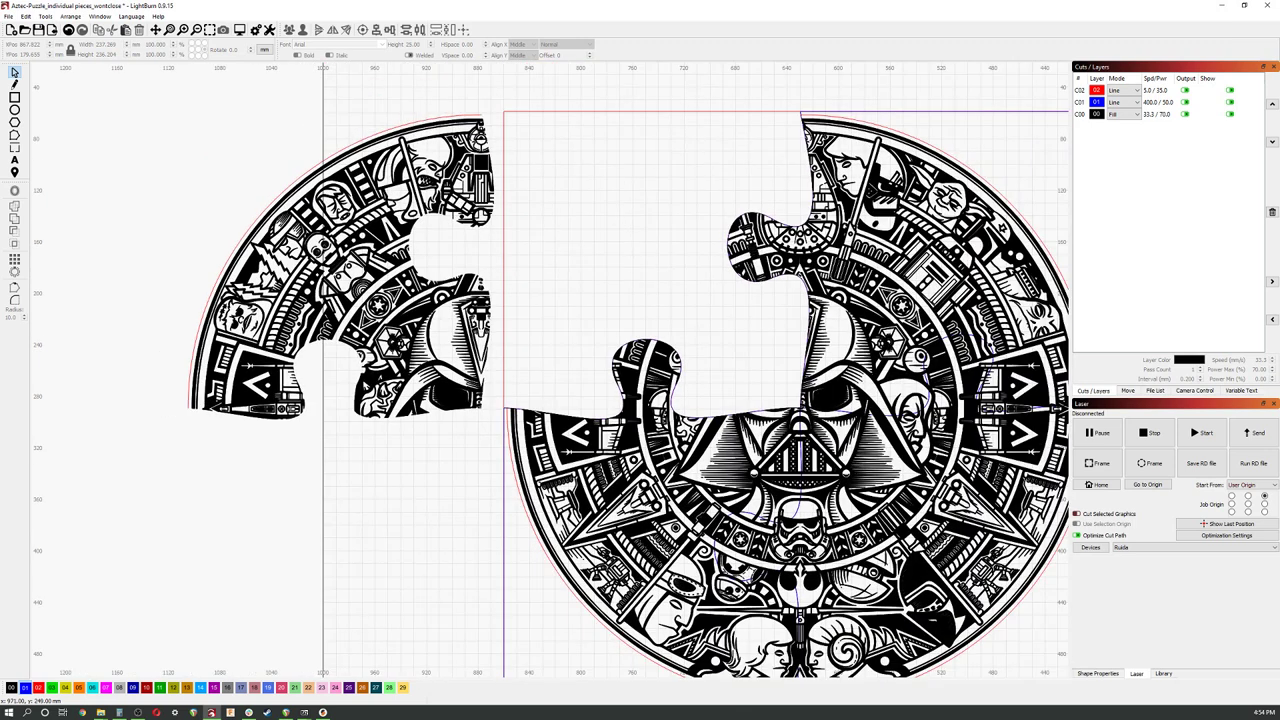
pyautogui.click(340, 270)
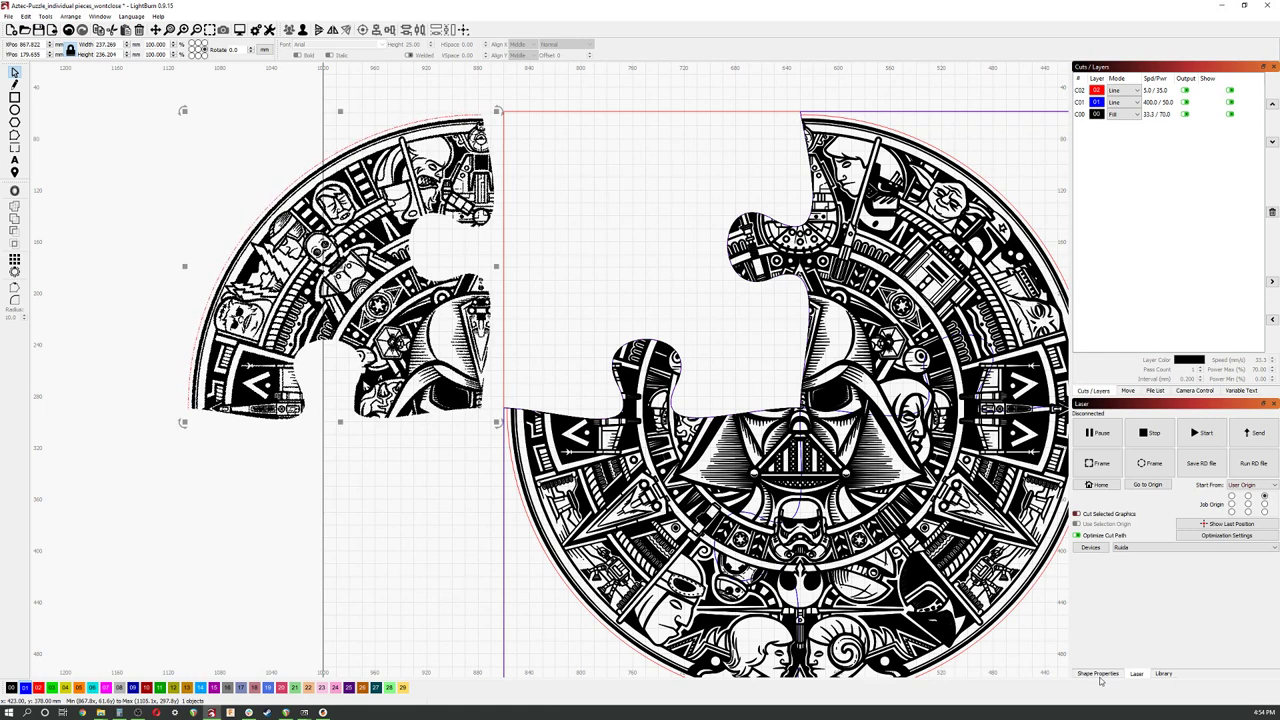
pyautogui.click(1098, 672)
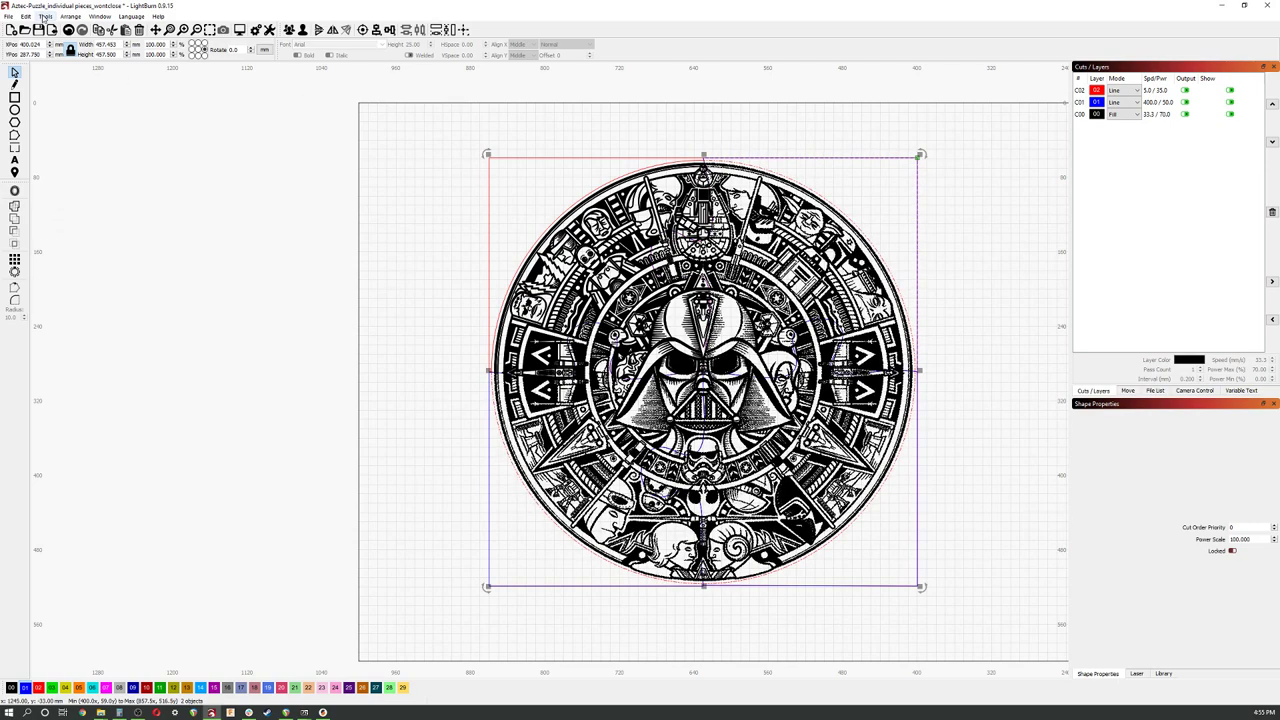
# - Cut the filled calendar along the puzzle outline and reselect the pieces
pyautogui.click(44, 16)
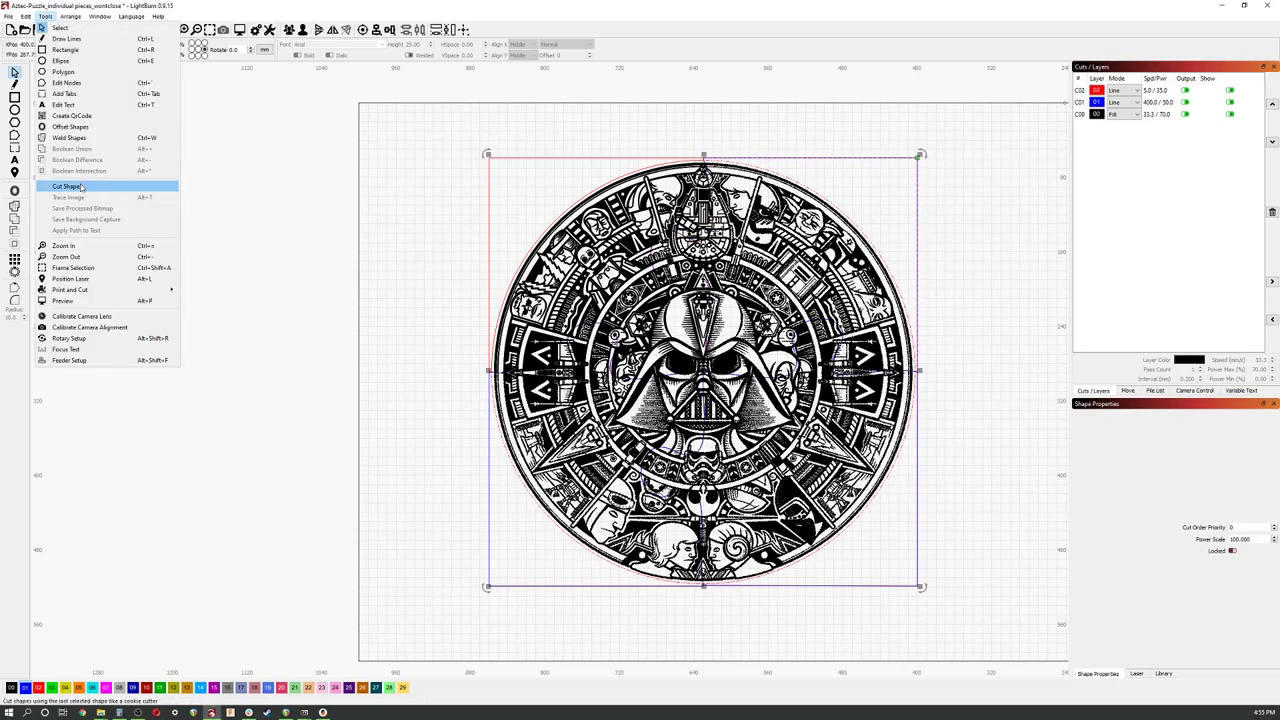
pyautogui.click(68, 186)
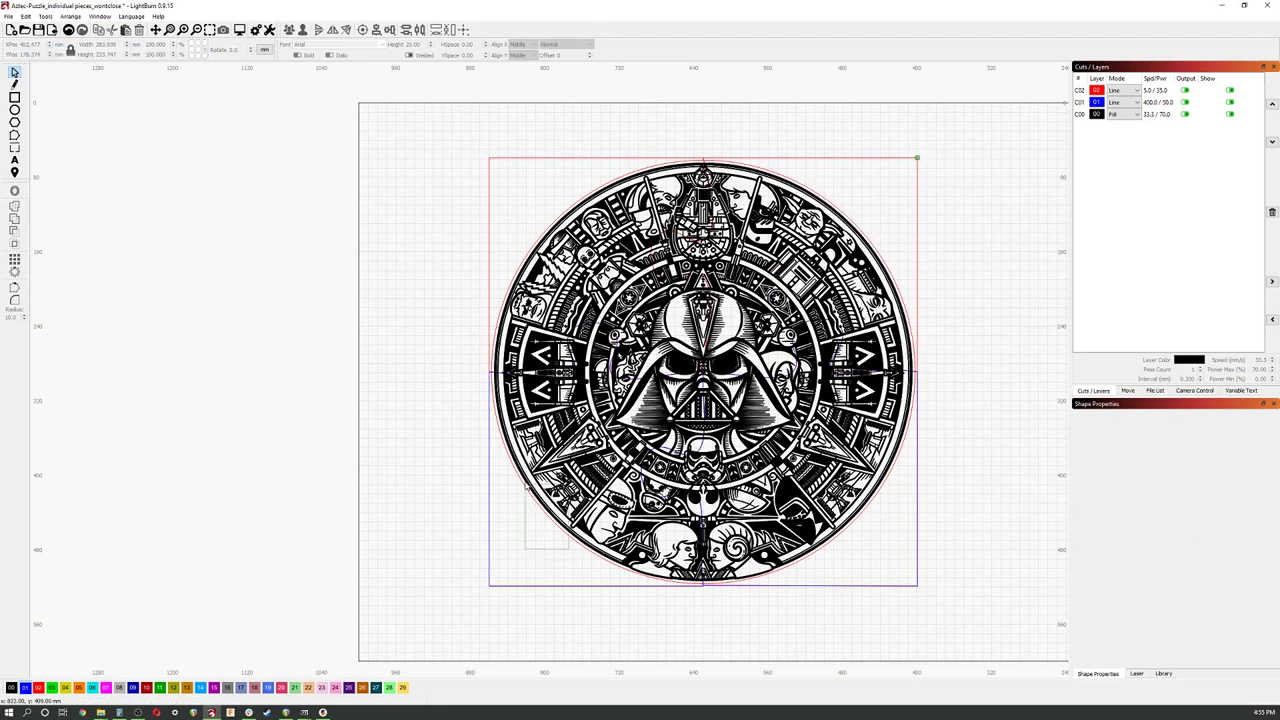
pyautogui.click(700, 376)
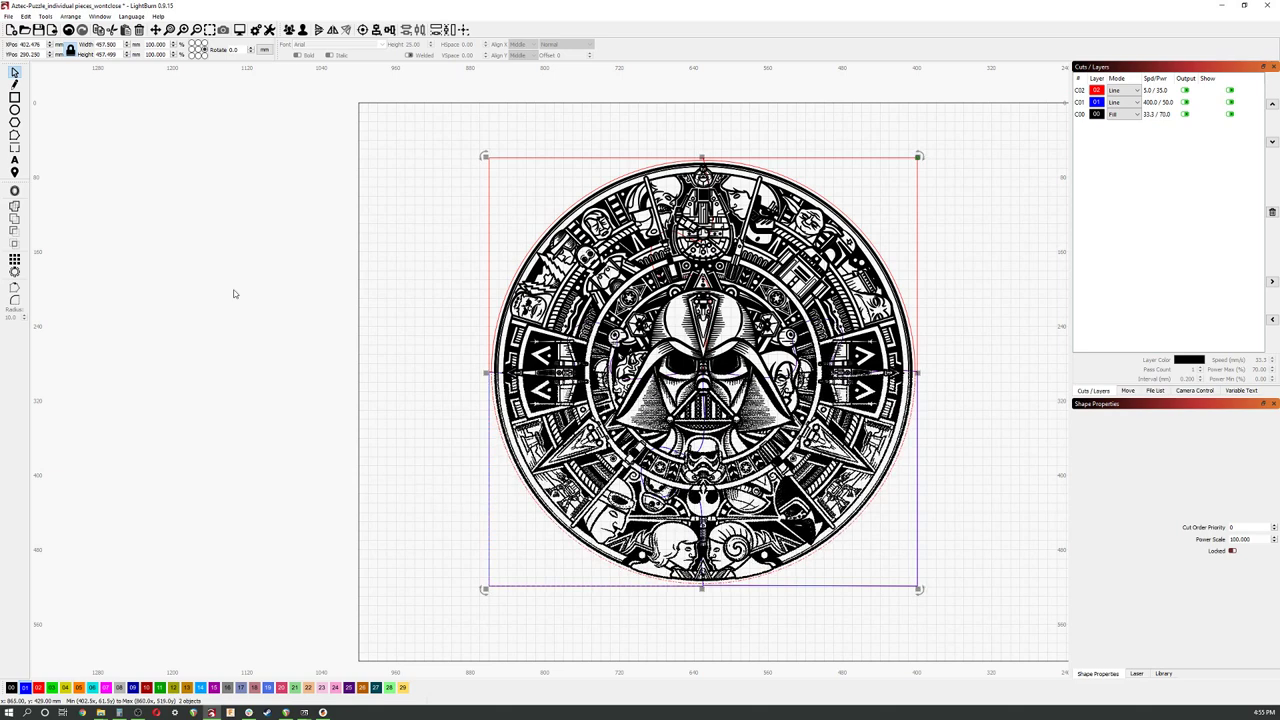
pyautogui.click(44, 16)
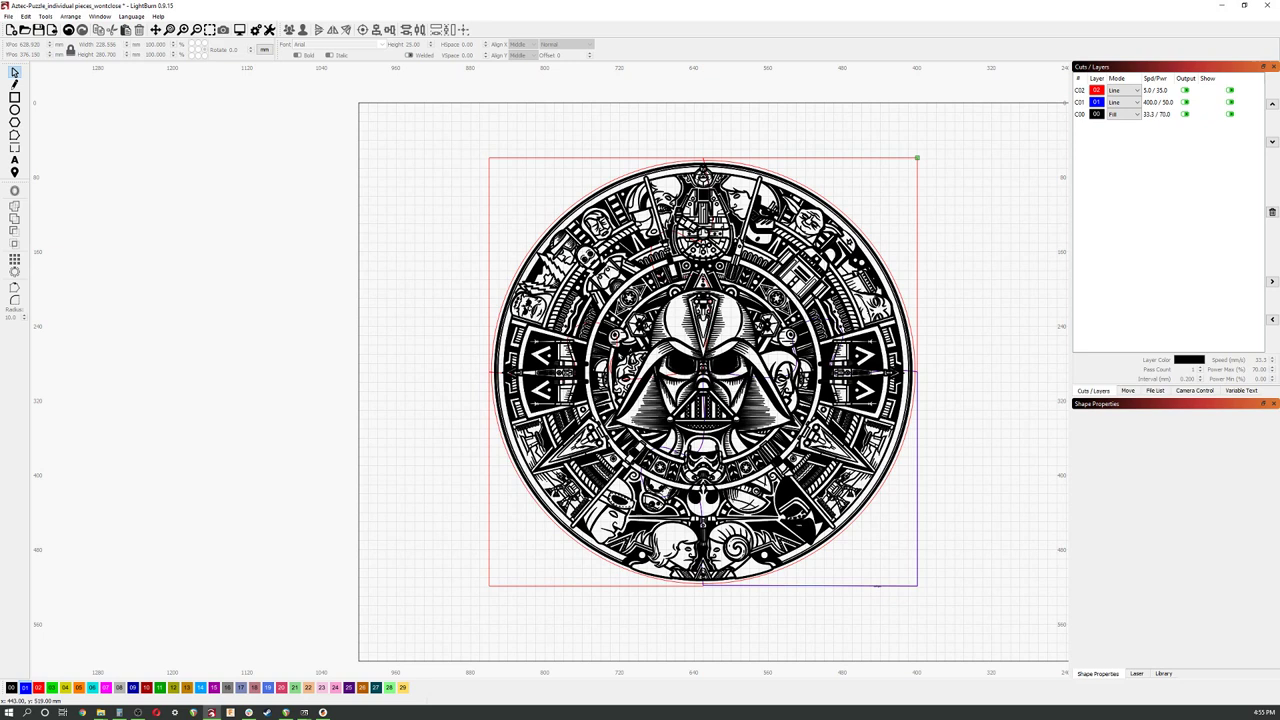
pyautogui.click(1080, 102)
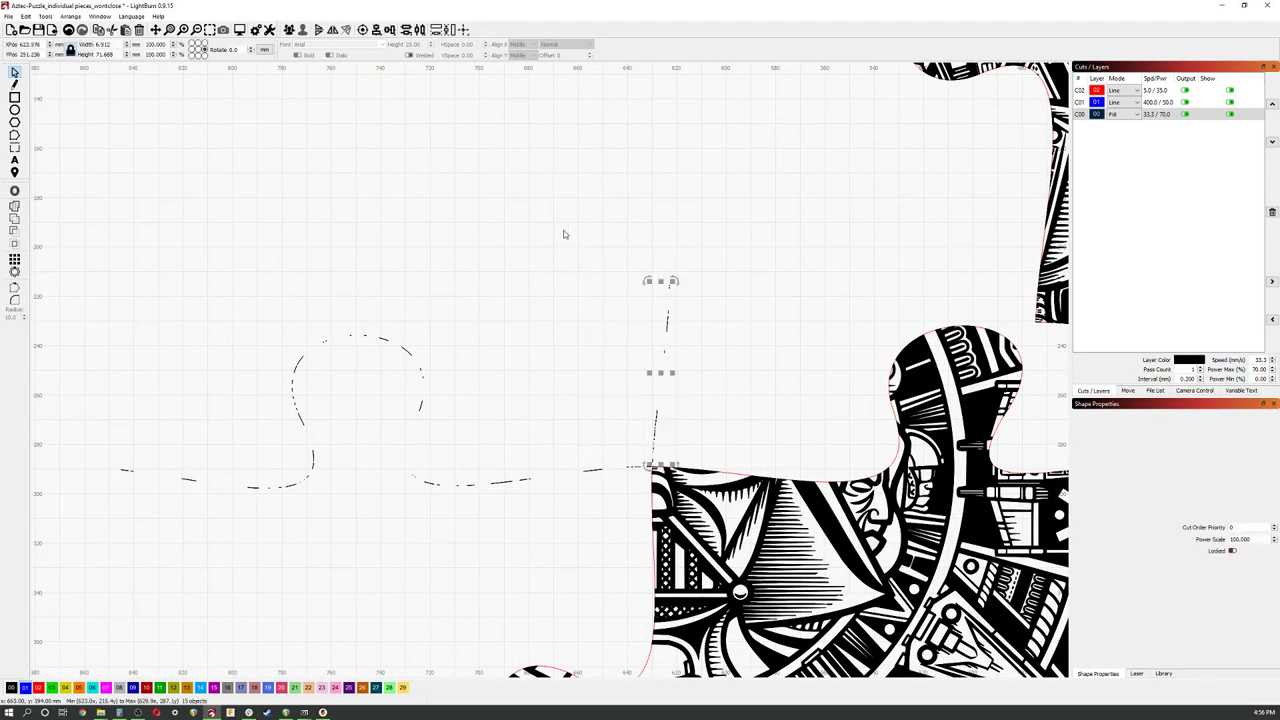
# - Drag the leftover dashed cutter outline into empty space left of the piece
pyautogui.click(24, 16)
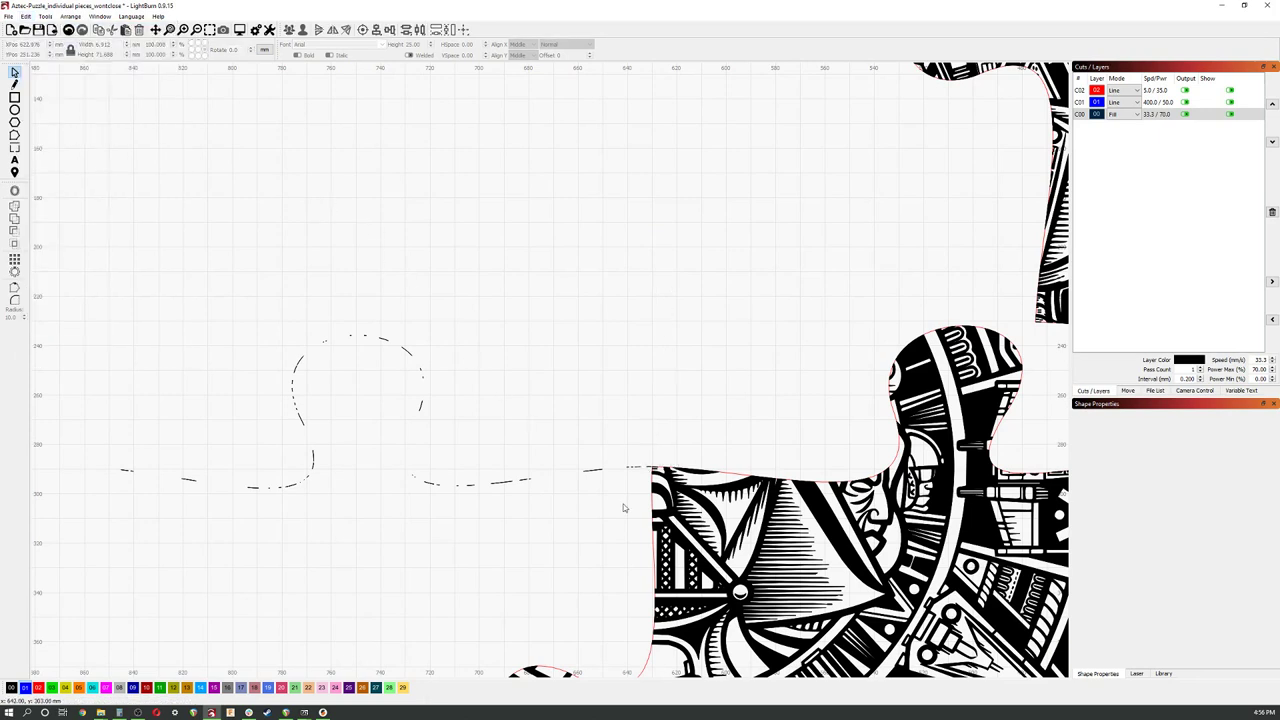
pyautogui.moveTo(624, 508); pyautogui.dragTo(262, 286)
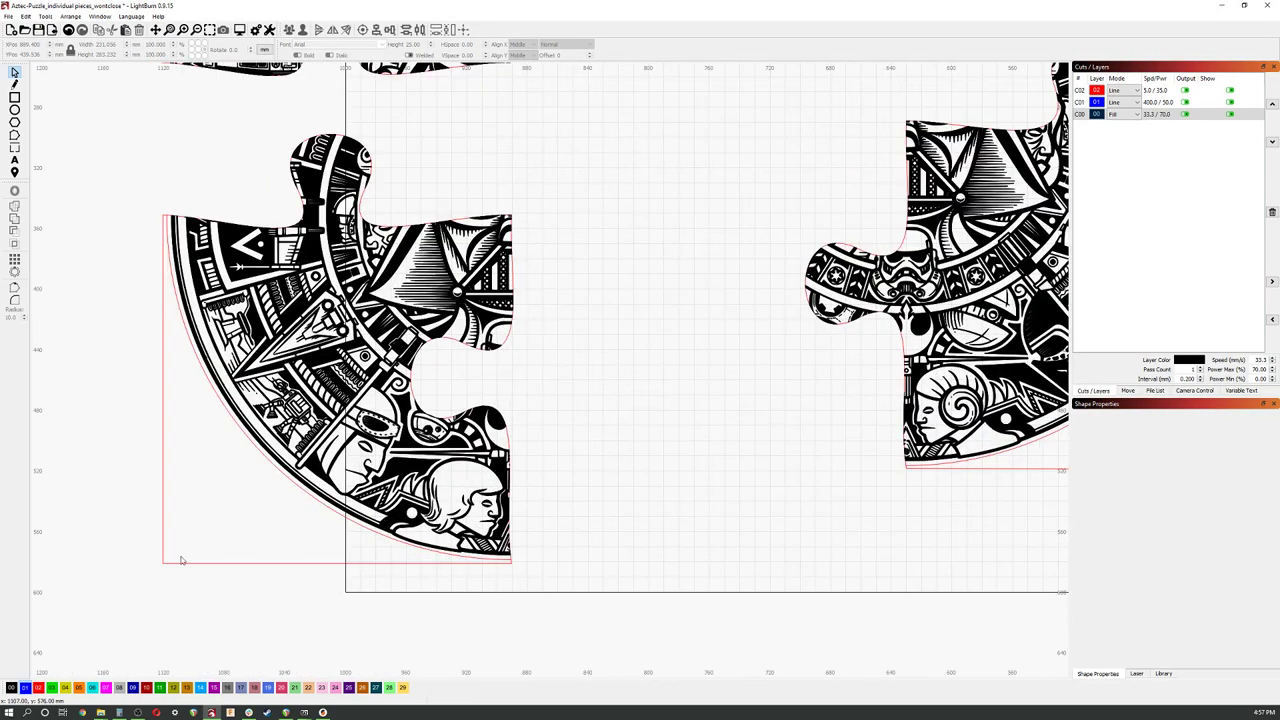
pyautogui.moveTo(396, 576)
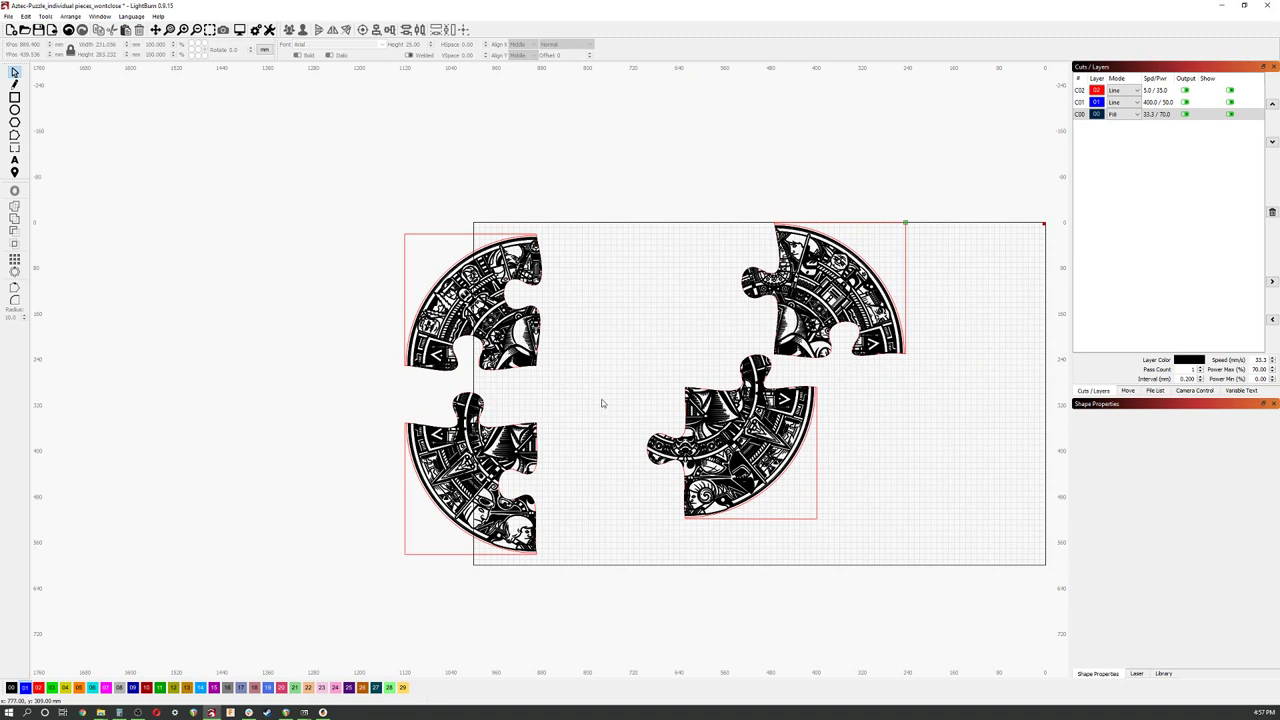
pyautogui.moveTo(408, 464)
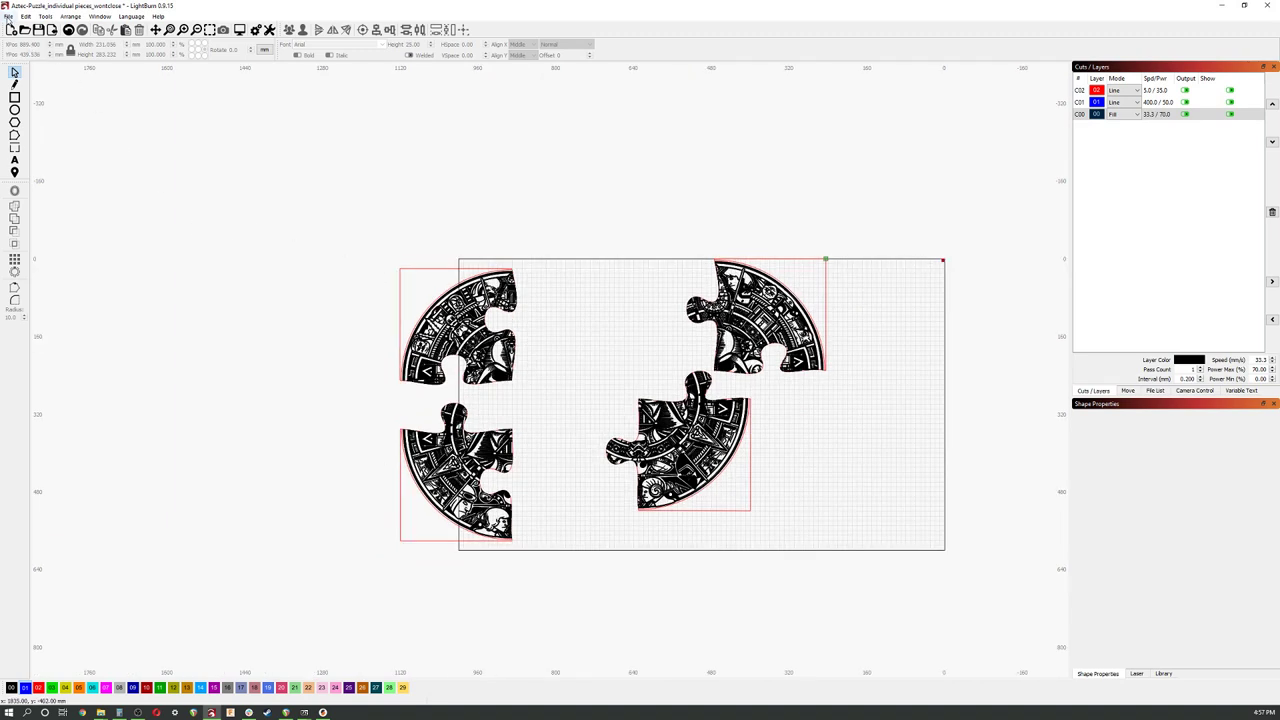
# - Bring up the file commands to save the four-quarter layout
pyautogui.click(10, 16)
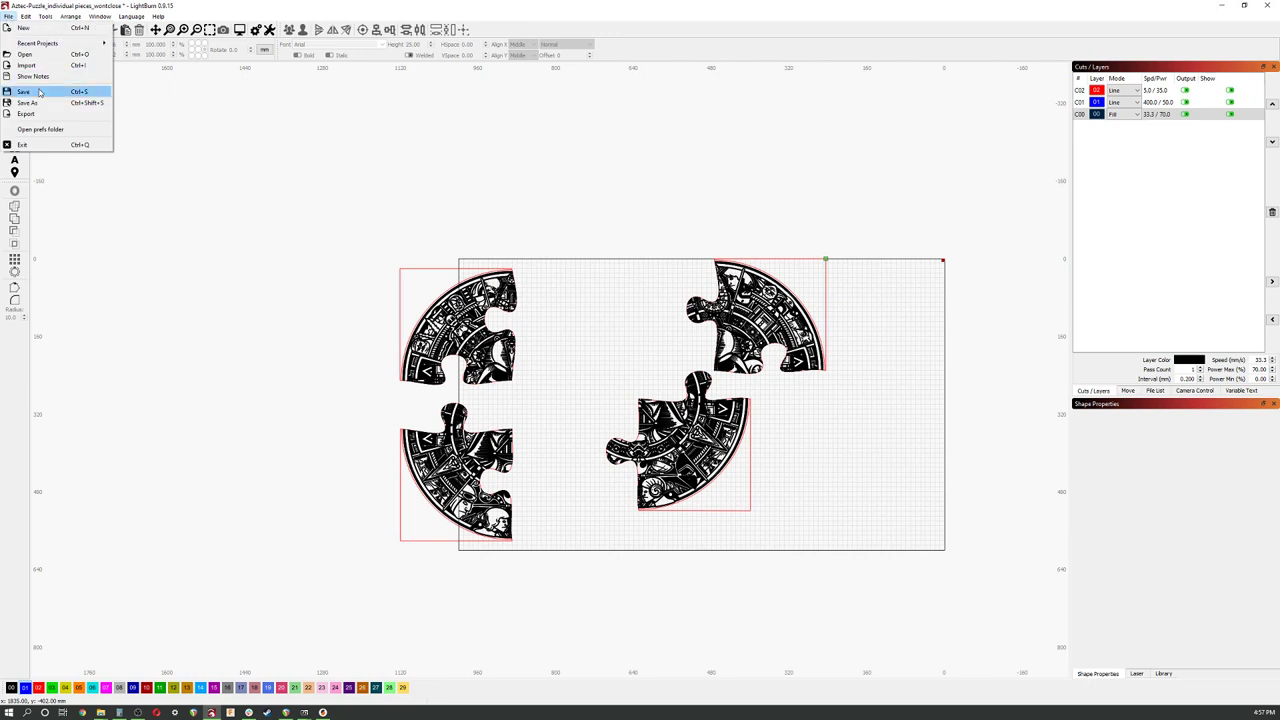
# - Save the project as Aztec-Puzzle_individual pieces_1 and then copy _2
pyautogui.click(24, 92)
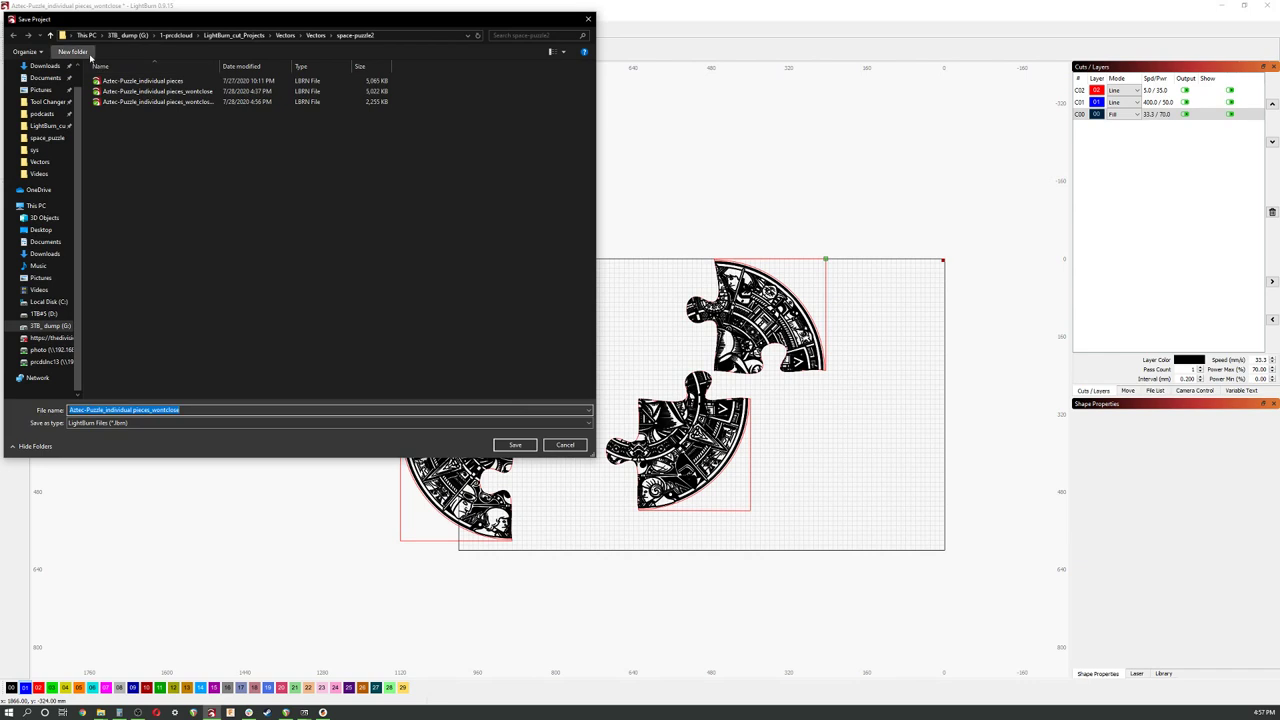
pyautogui.click(72, 52)
pyautogui.write('space-puzzle')
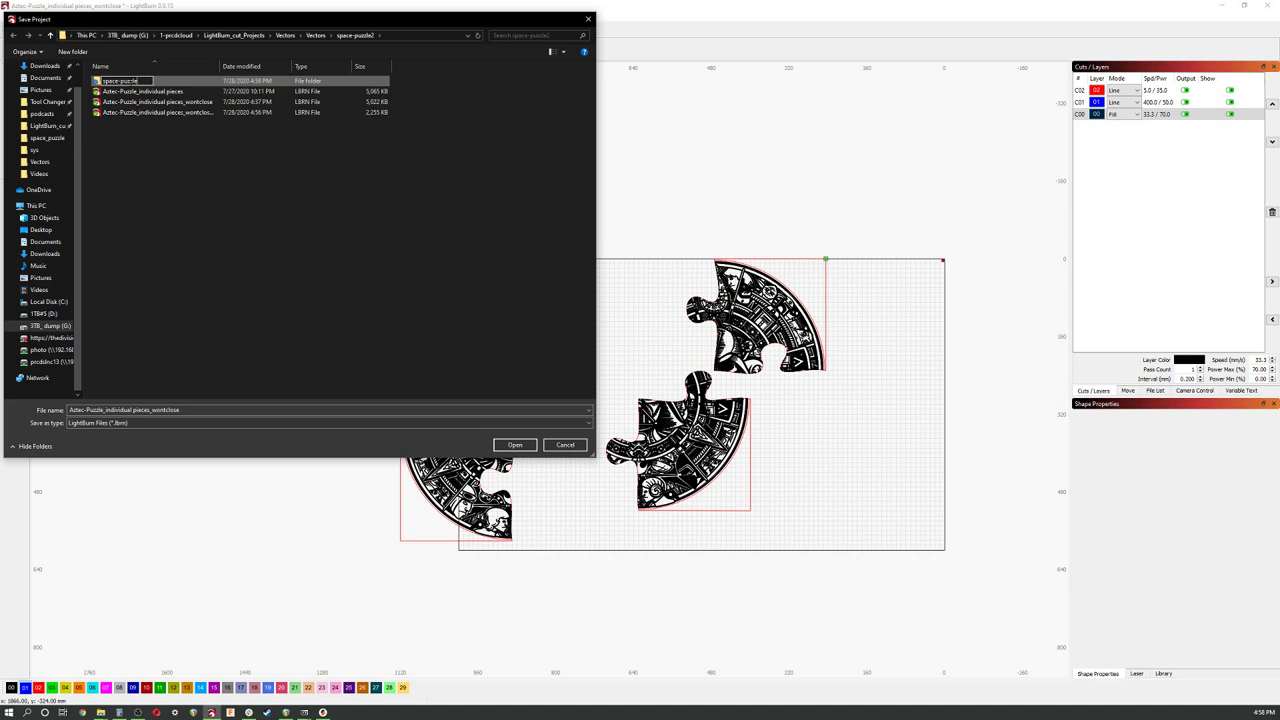
pyautogui.doubleClick(120, 80)
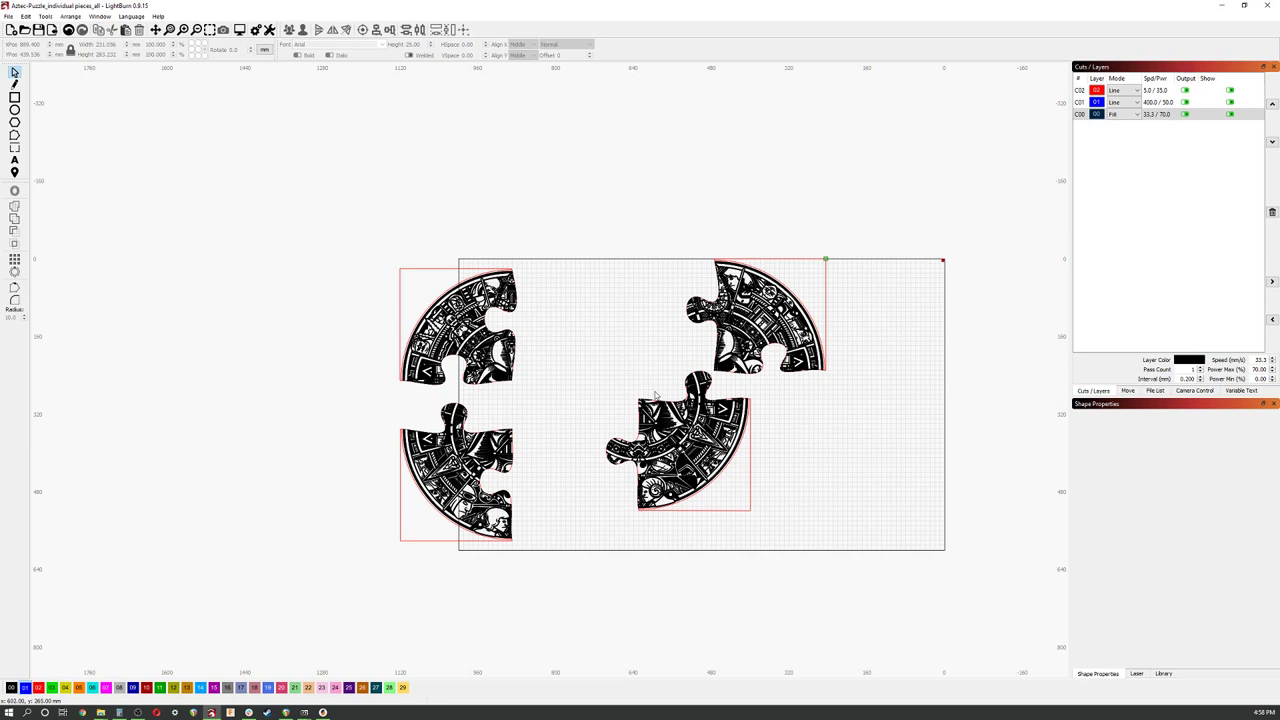
pyautogui.click(8, 16)
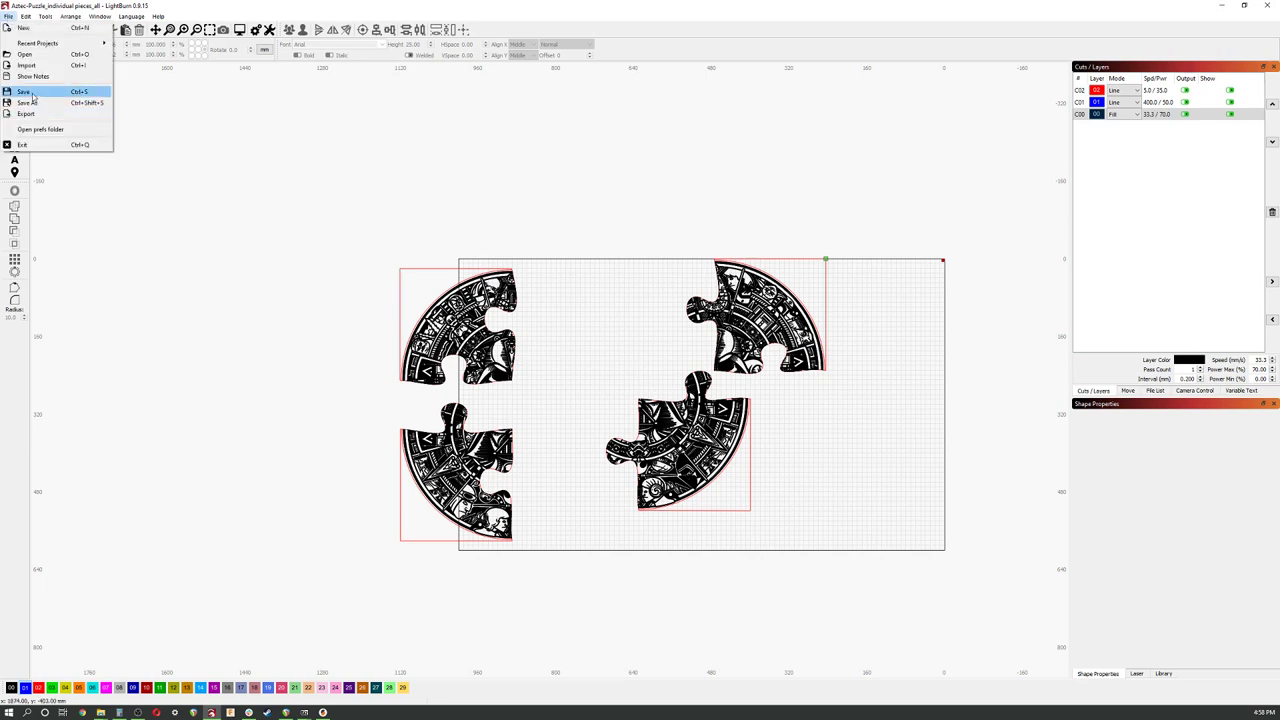
pyautogui.click(24, 92)
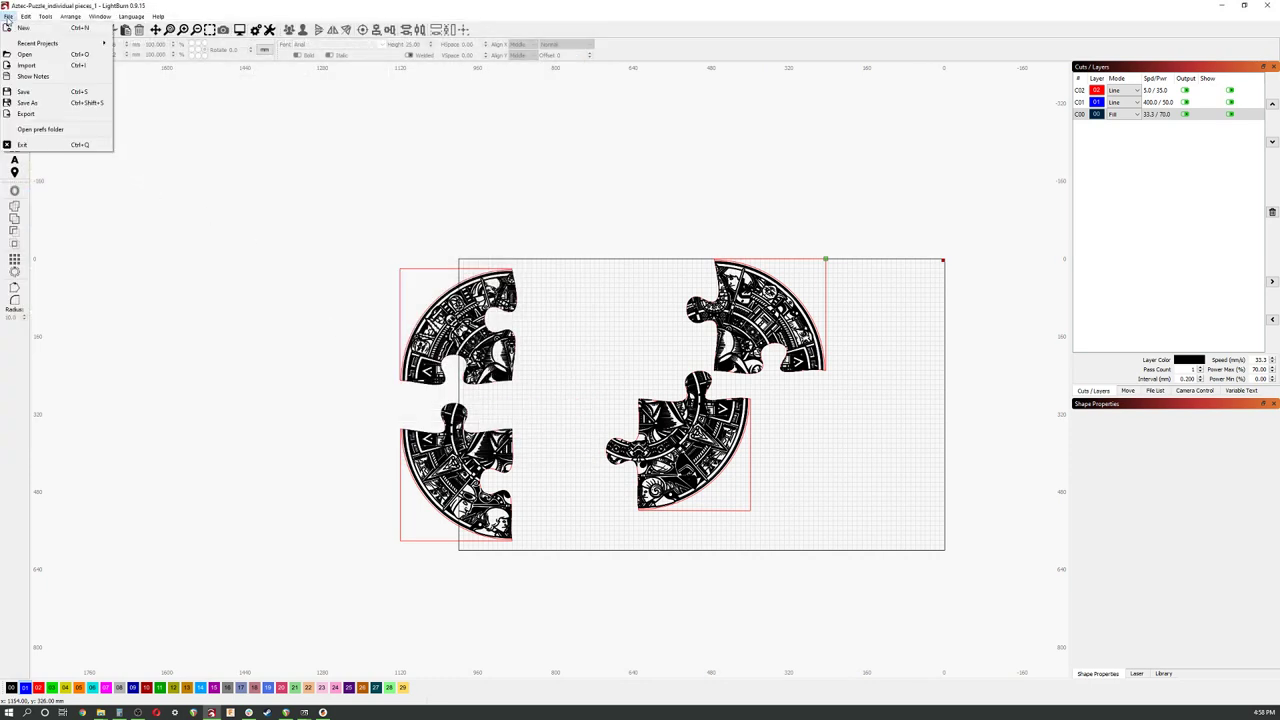
pyautogui.click(192, 442)
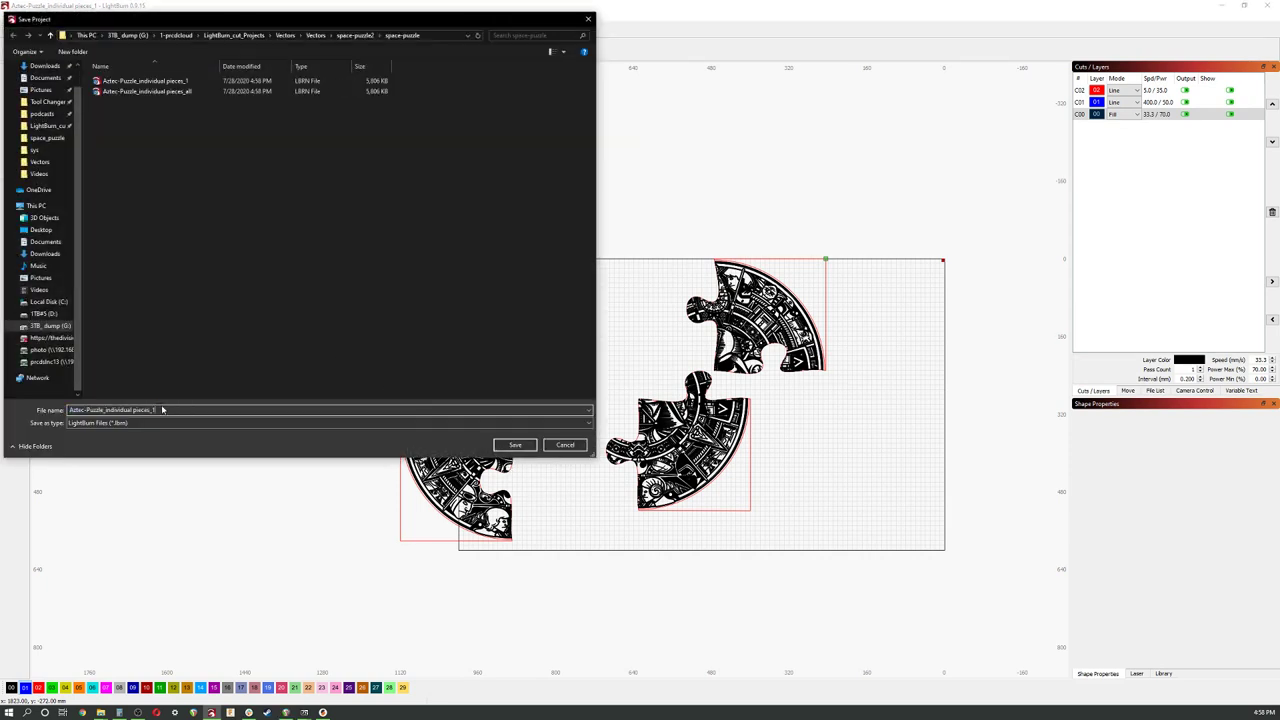
pyautogui.click(516, 444)
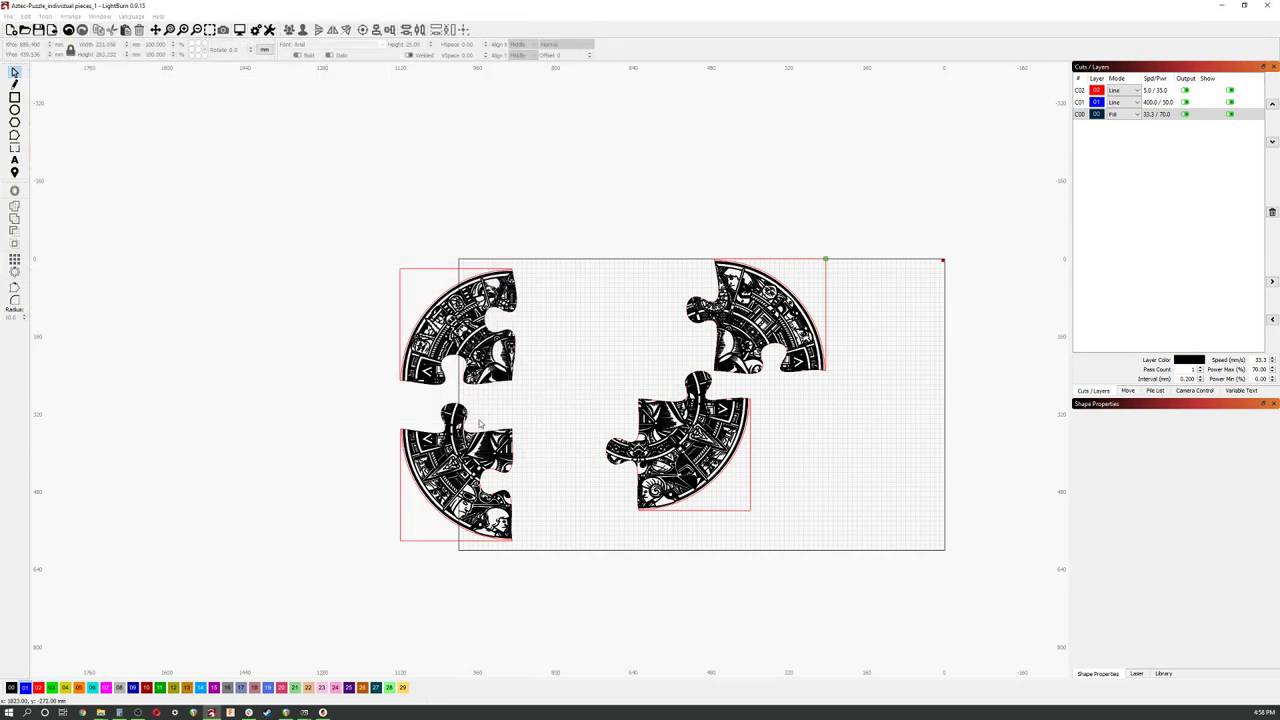
# - Save further numbered copies _3 and _4 alongside the earlier files
pyautogui.click(8, 16)
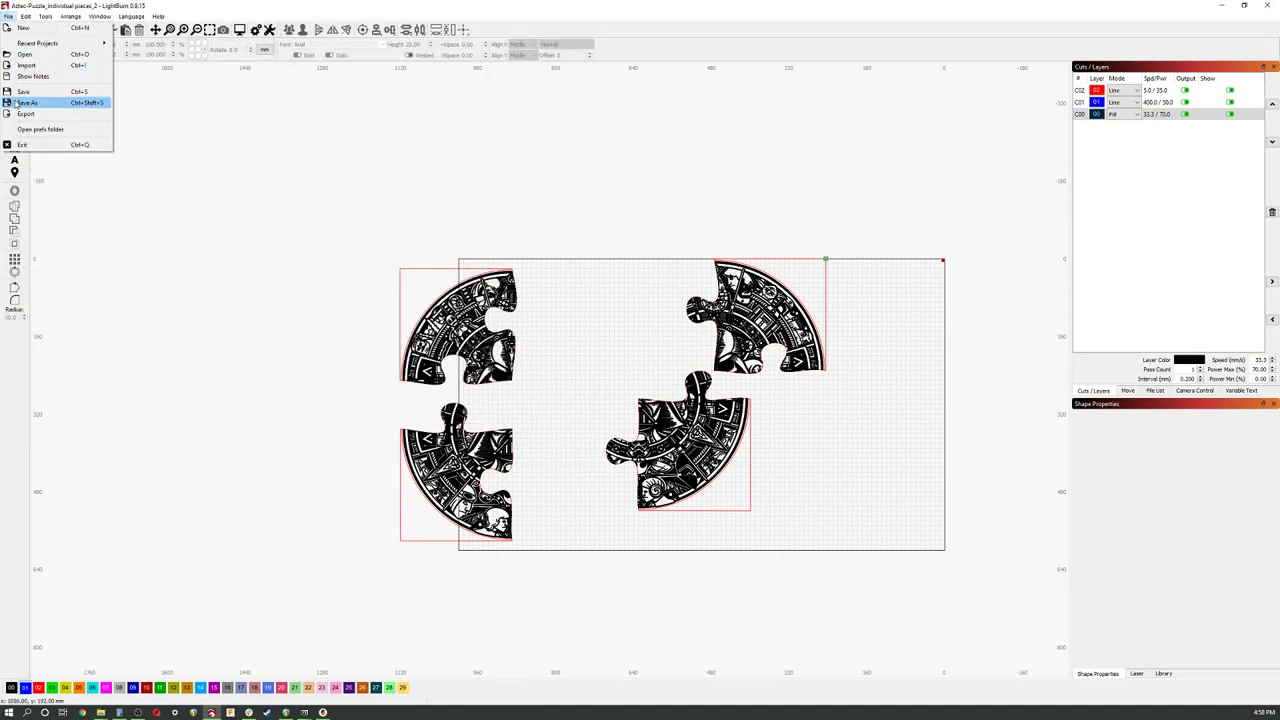
pyautogui.click(28, 104)
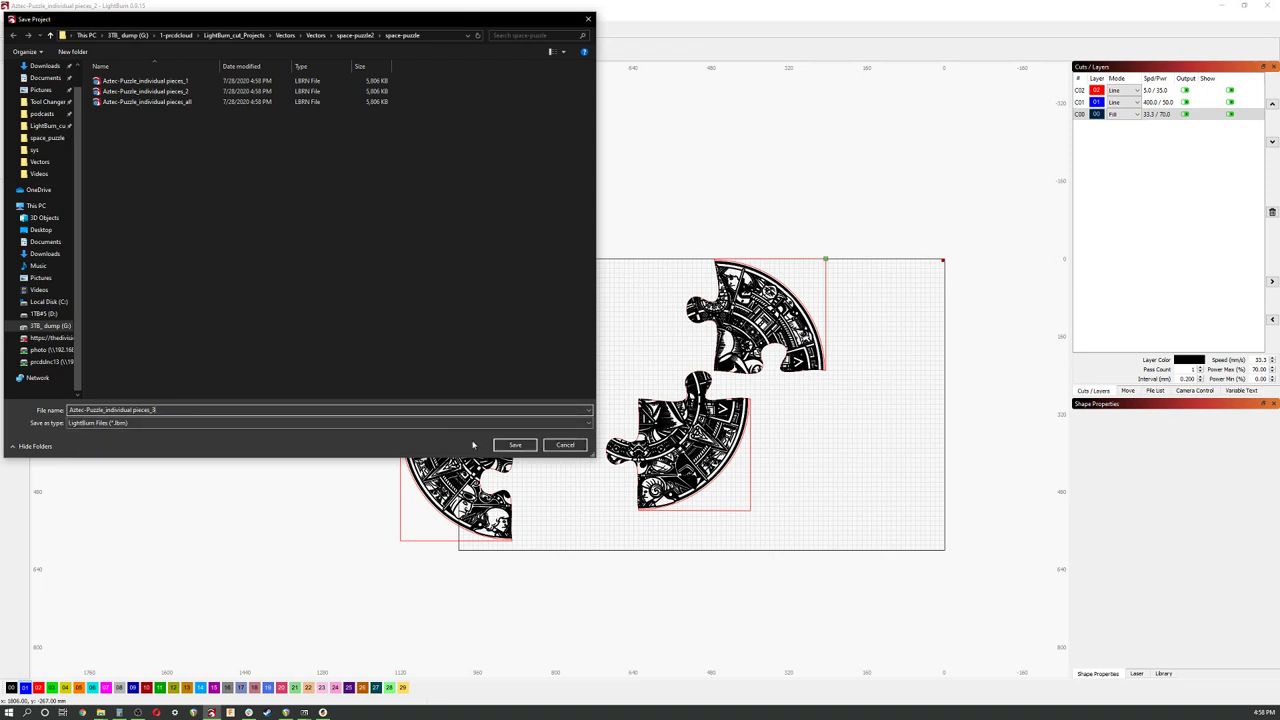
pyautogui.click(514, 444)
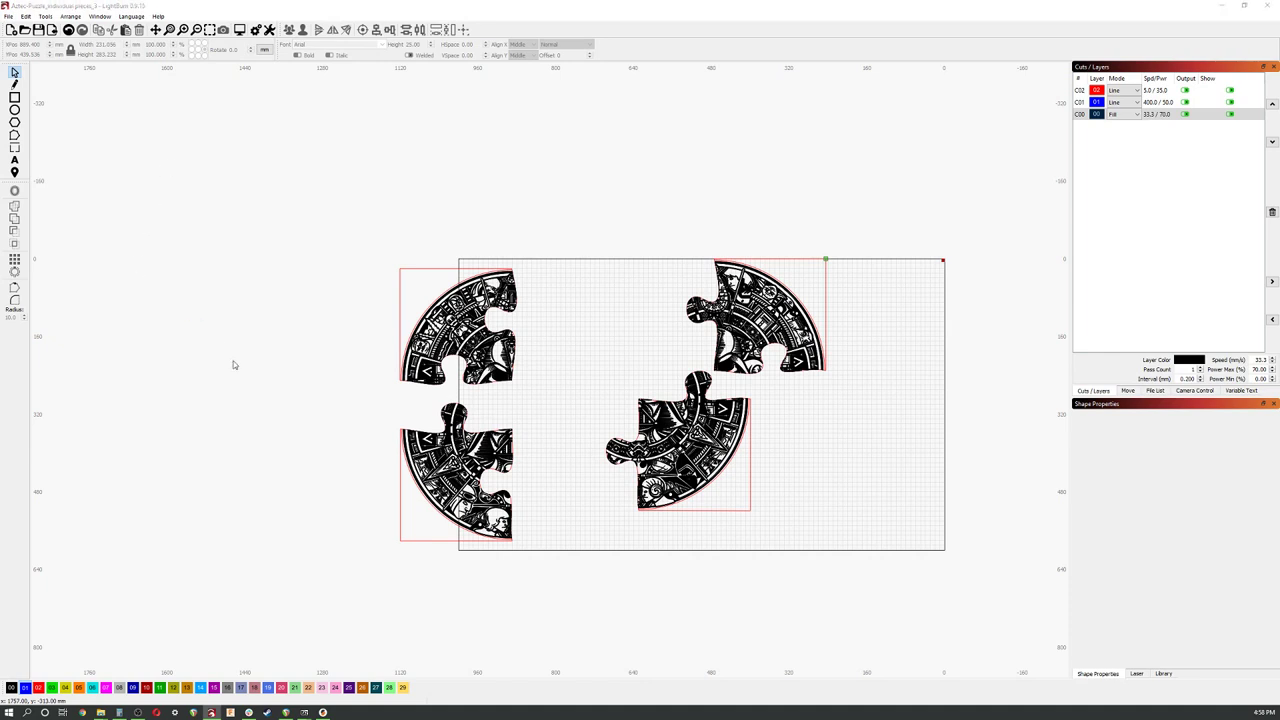
pyautogui.click(52, 30)
pyautogui.write('Aztec-Puzzle_individual pieces_4')
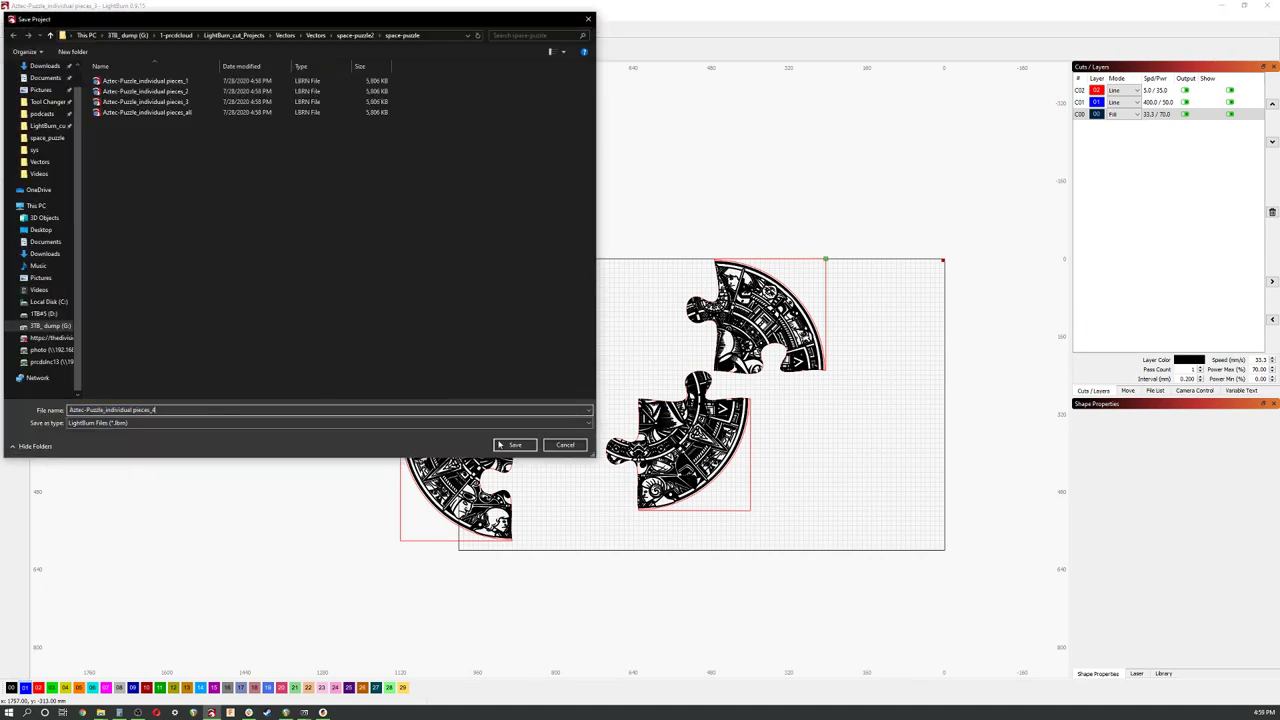
# - Confirm the fourth copy and reopen the next numbered piece file
pyautogui.click(514, 444)
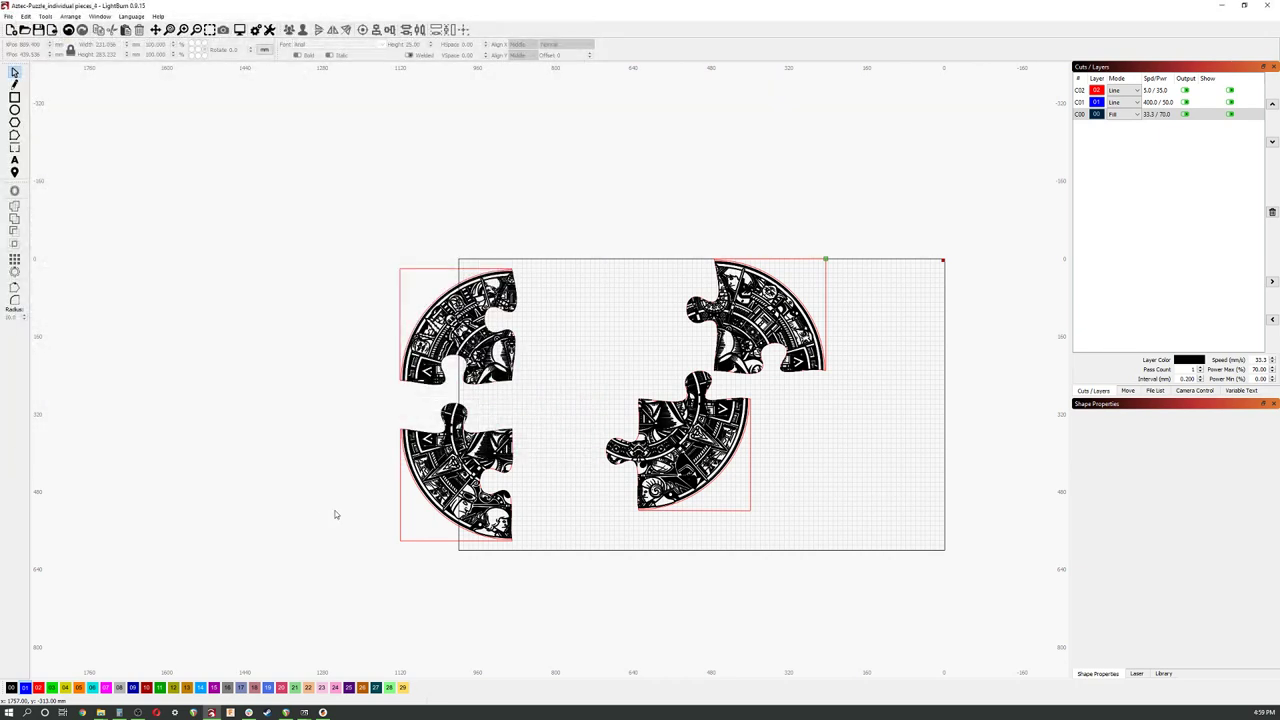
pyautogui.moveTo(538, 344)
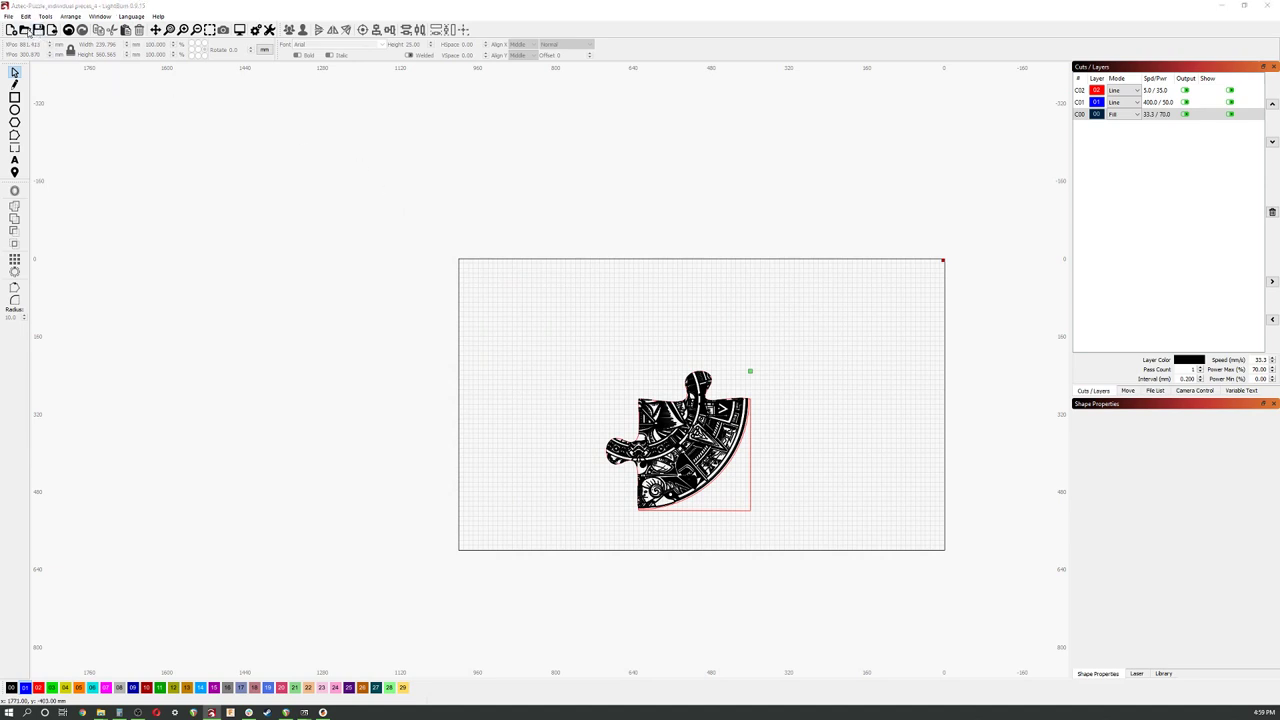
pyautogui.click(24, 30)
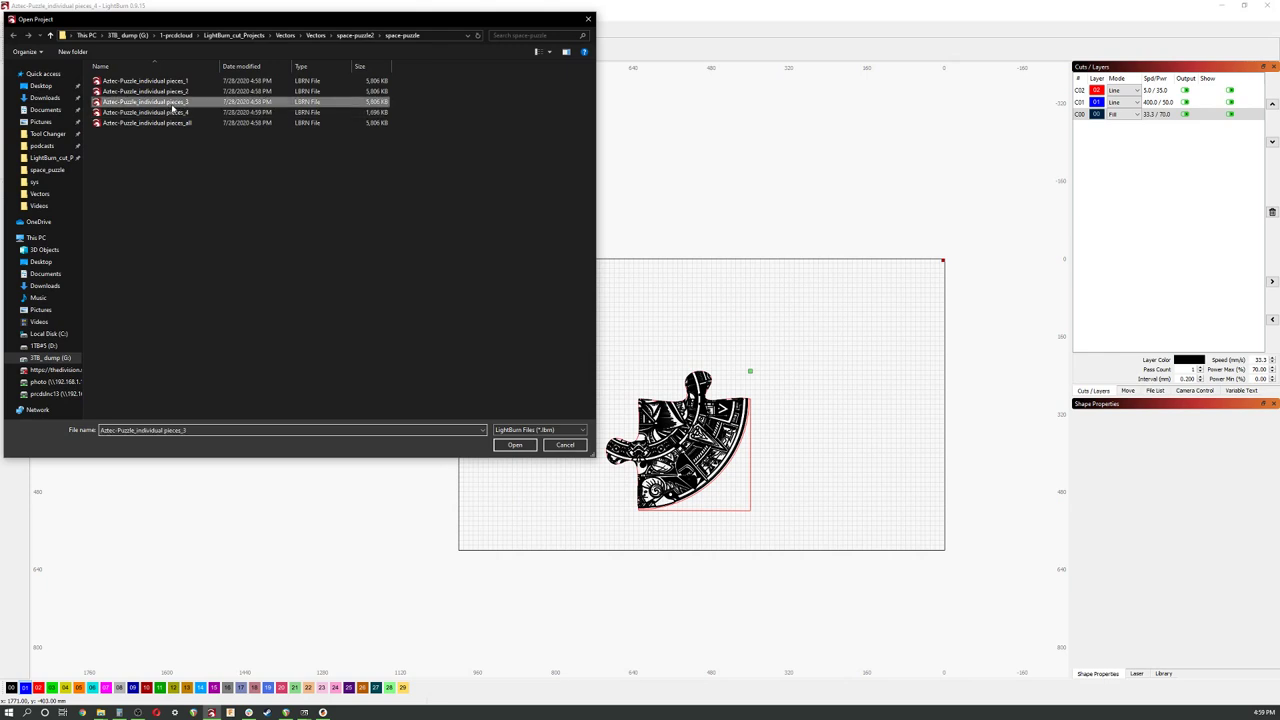
pyautogui.click(516, 444)
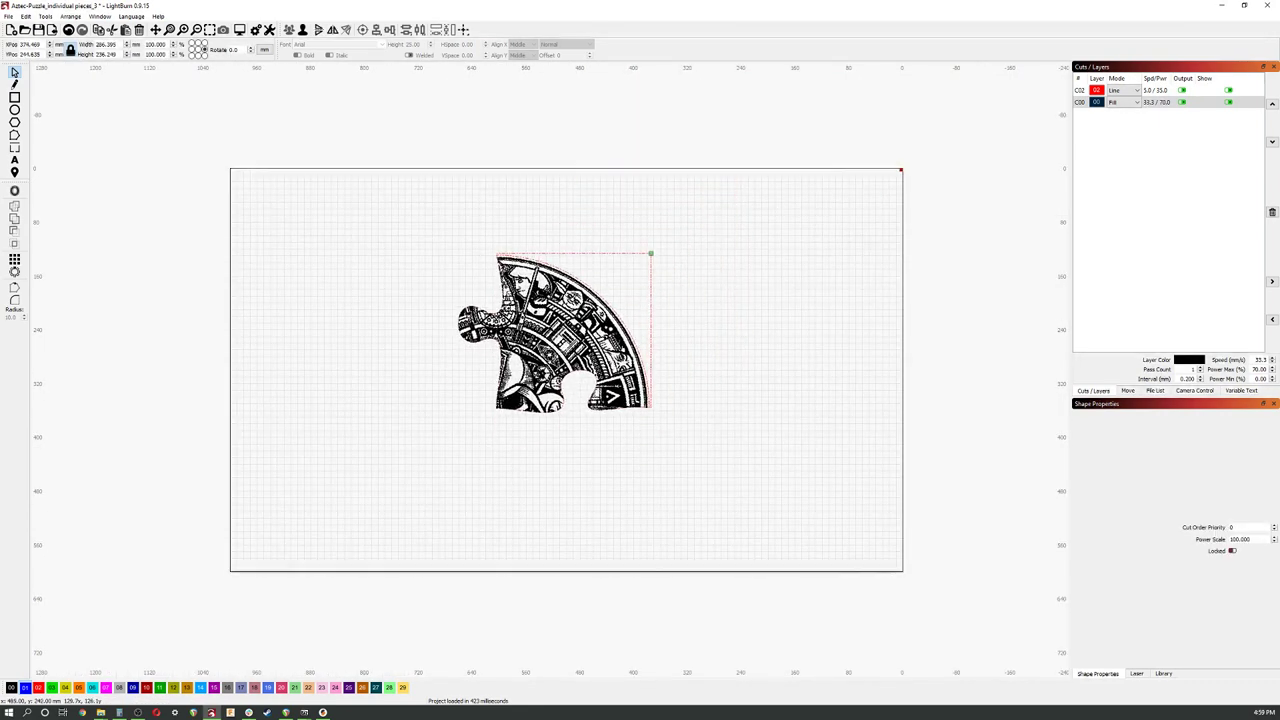
pyautogui.click(556, 330)
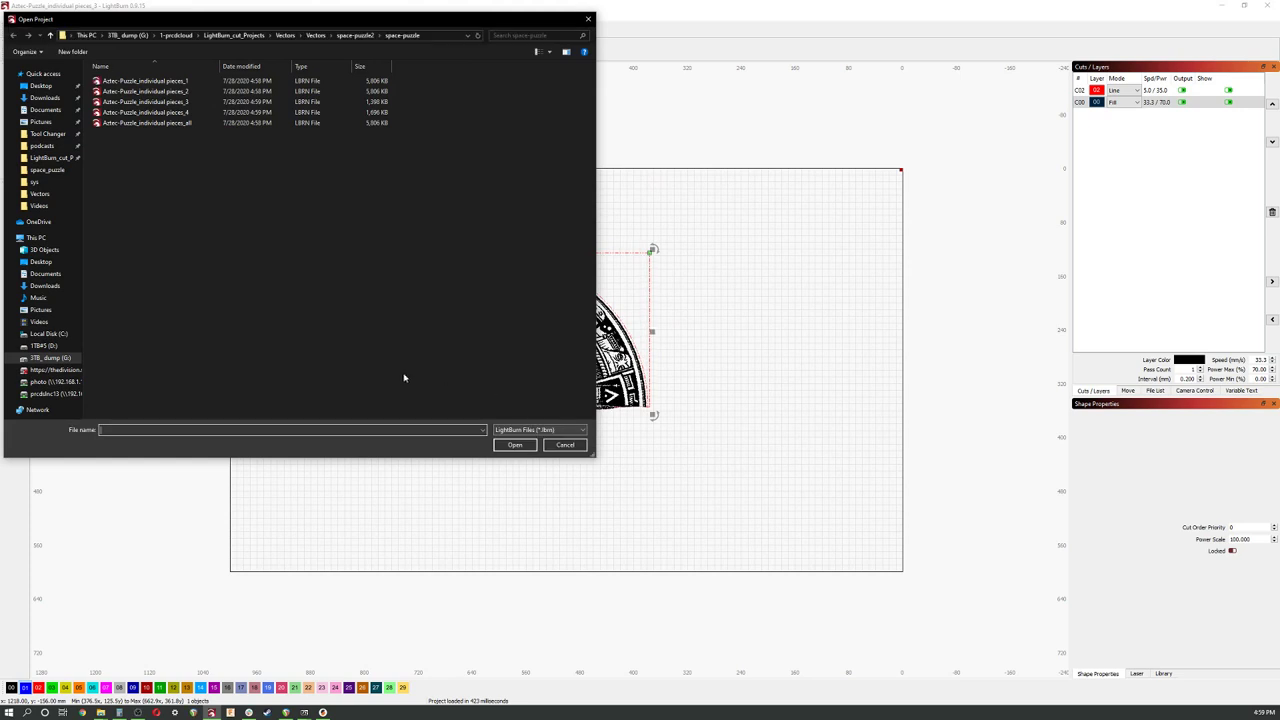
# - Open another numbered piece file, then the project with all four quarters
pyautogui.click(144, 92)
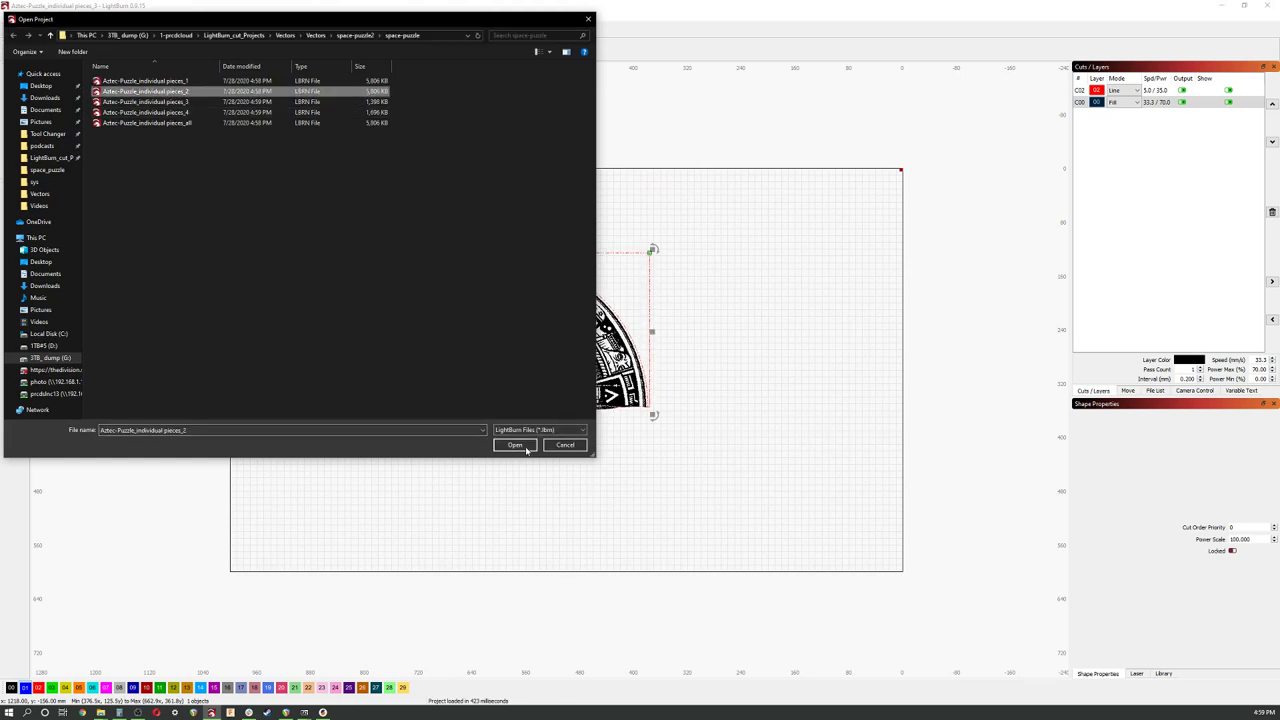
pyautogui.click(514, 444)
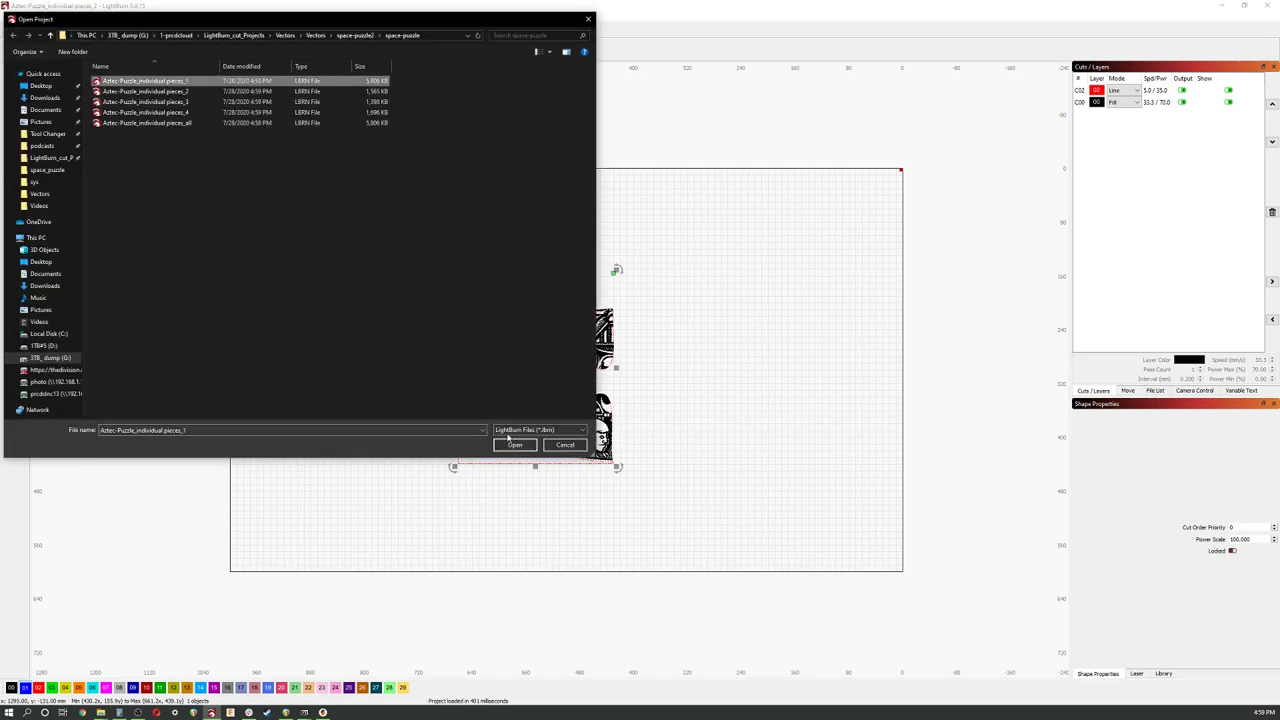
pyautogui.click(514, 444)
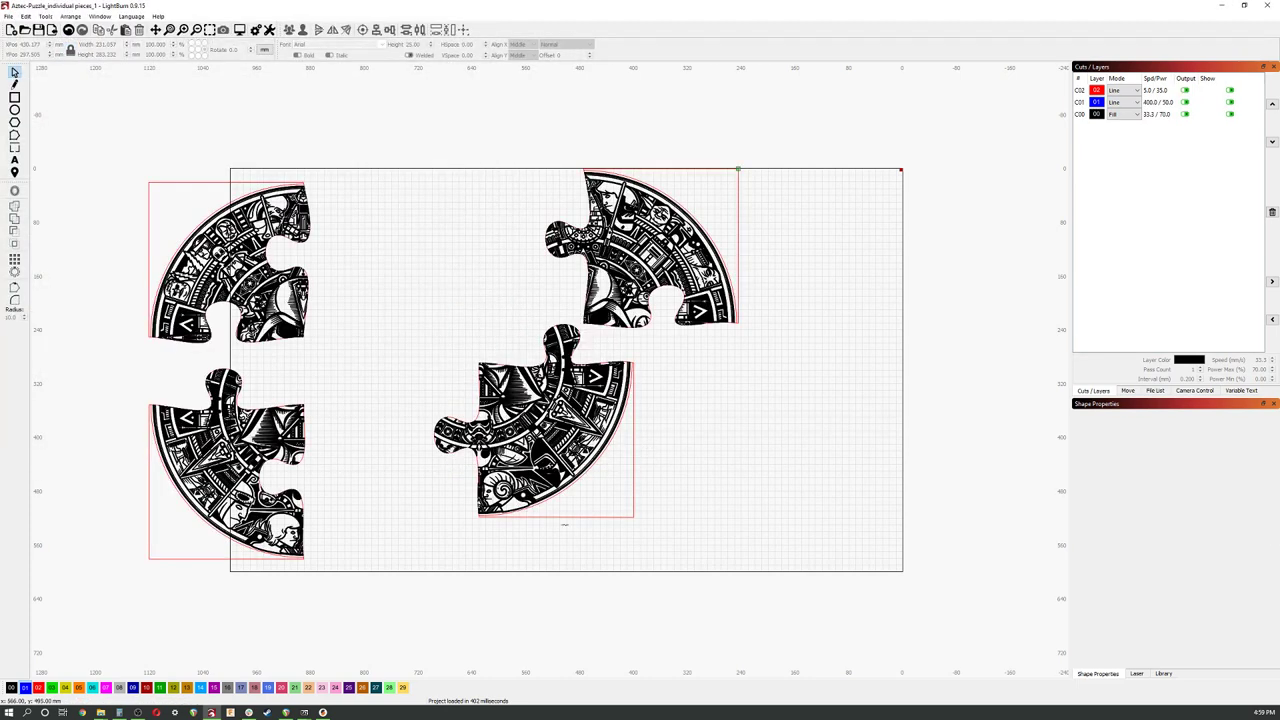